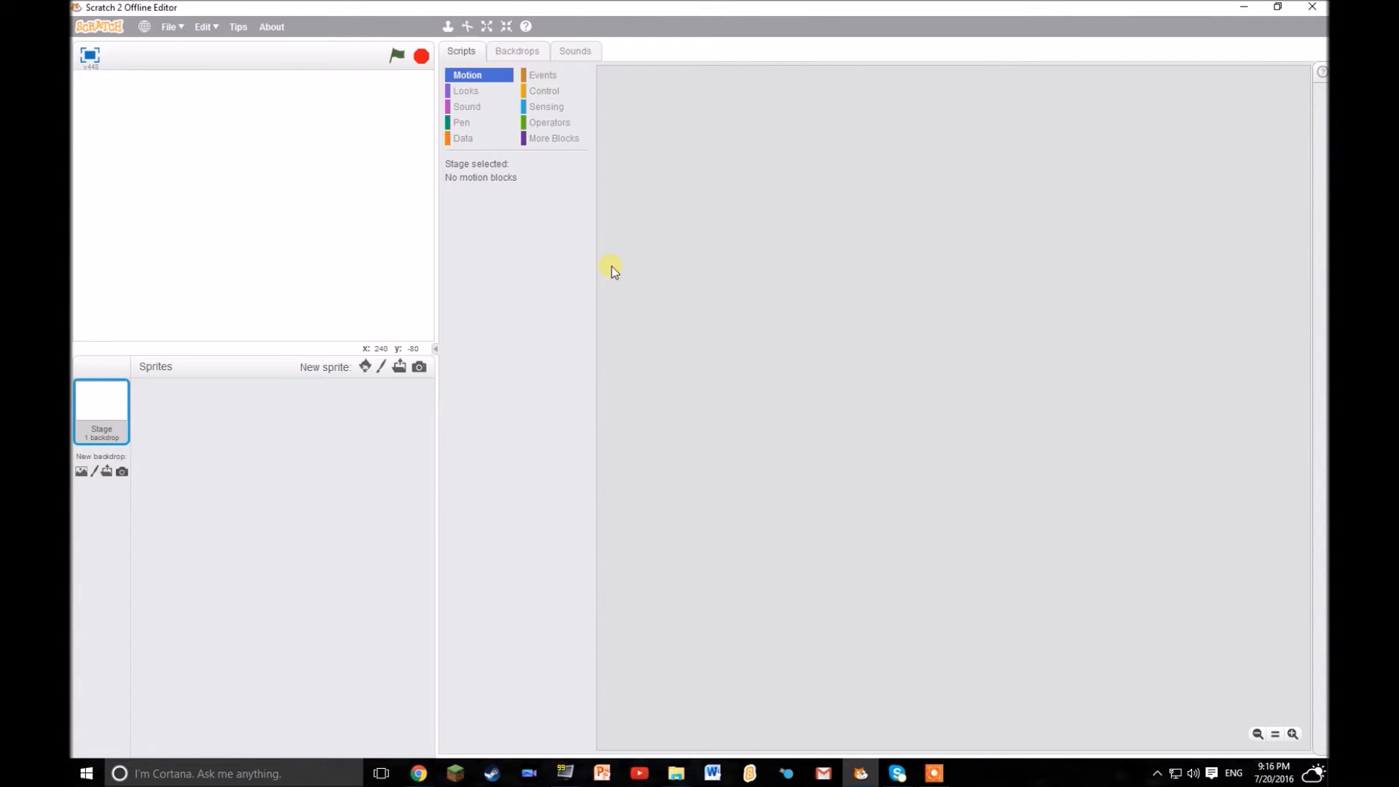
mouse_move(364, 84)
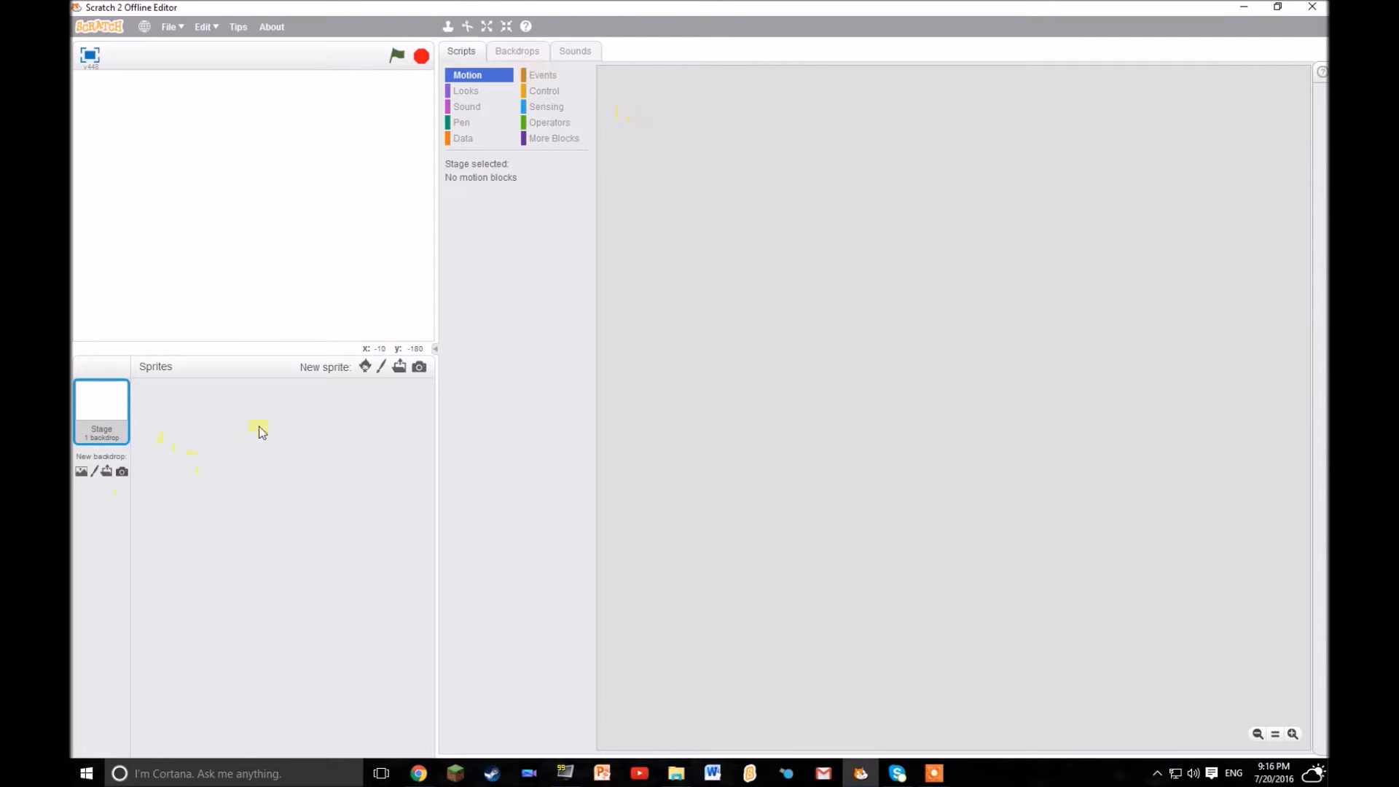
Create a new painted sprite and start its script with a green-flag hat block.
left_click(380, 367)
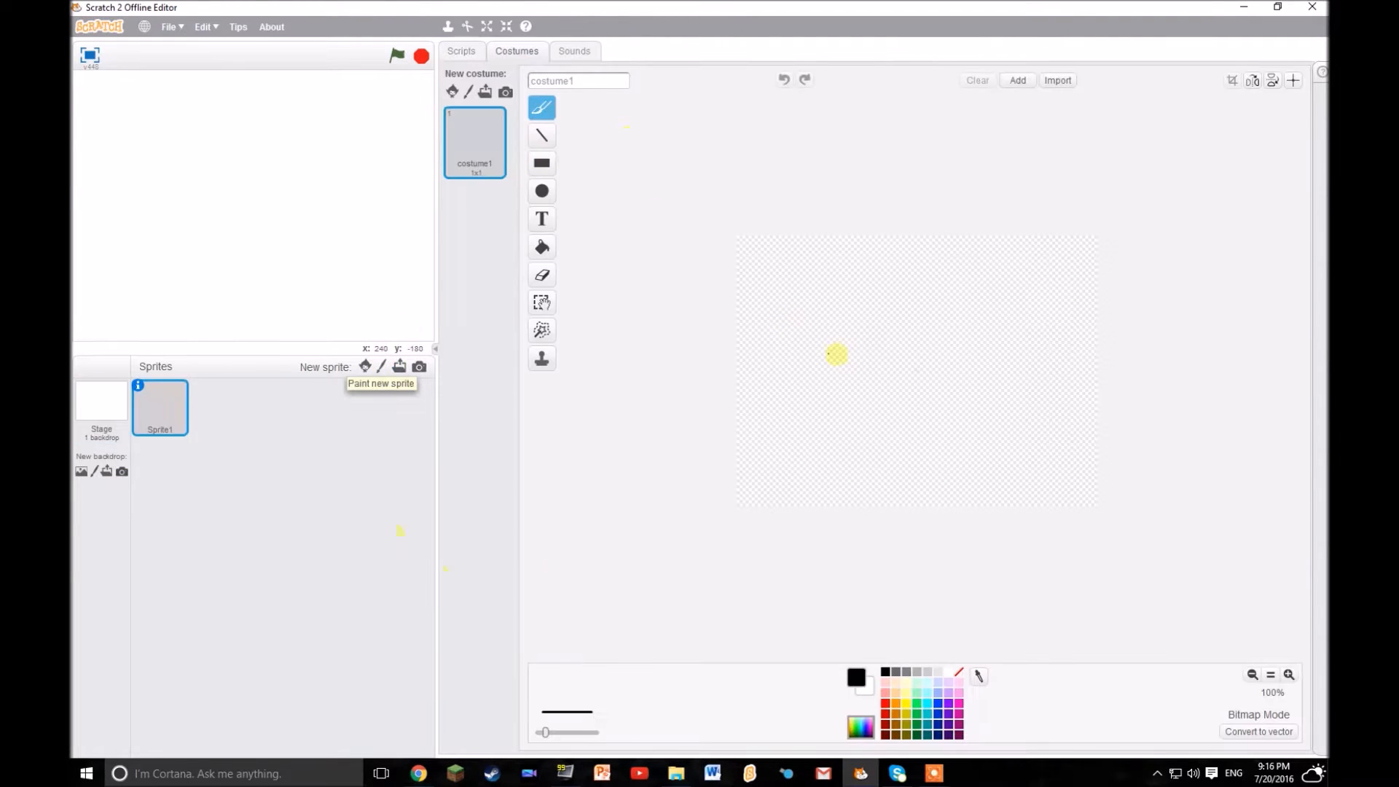
left_click(462, 51)
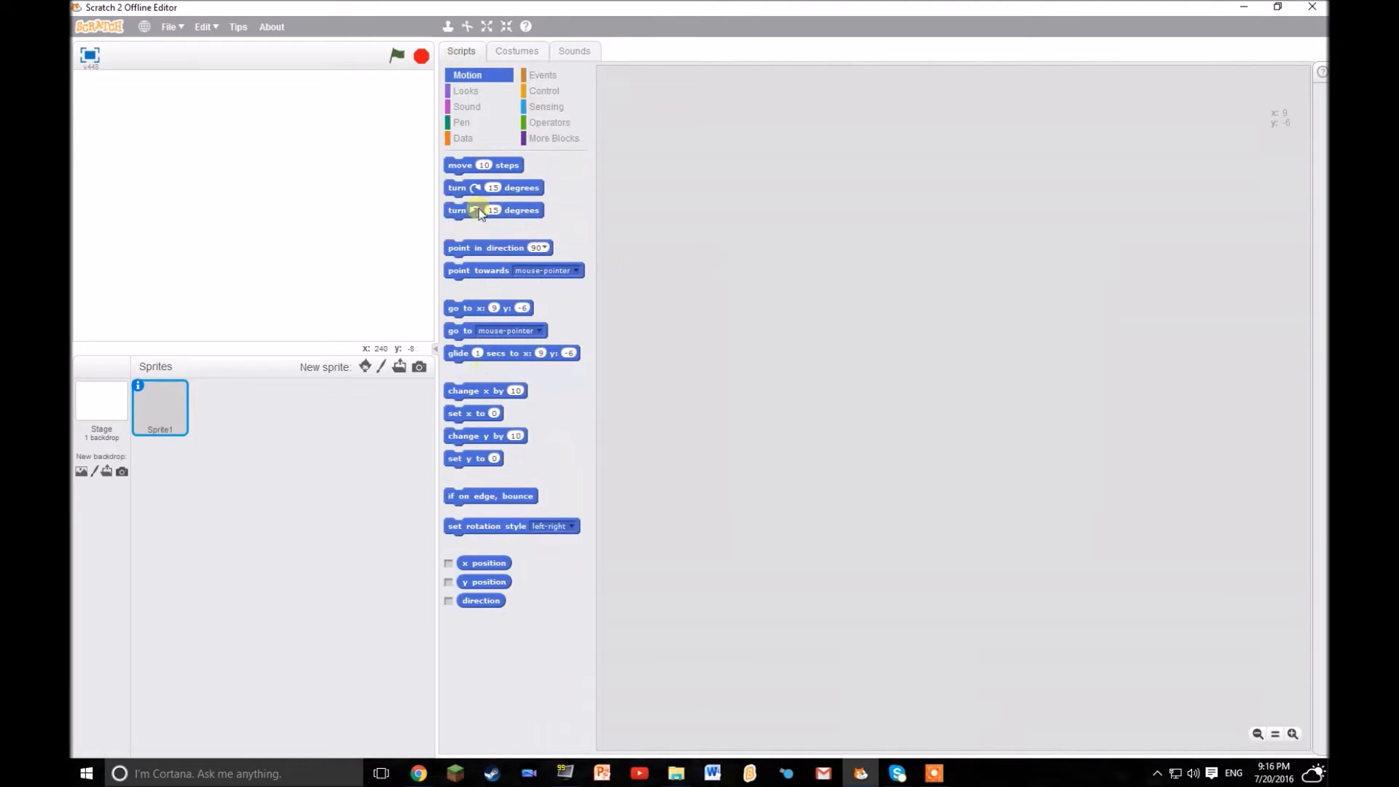
left_click(542, 74)
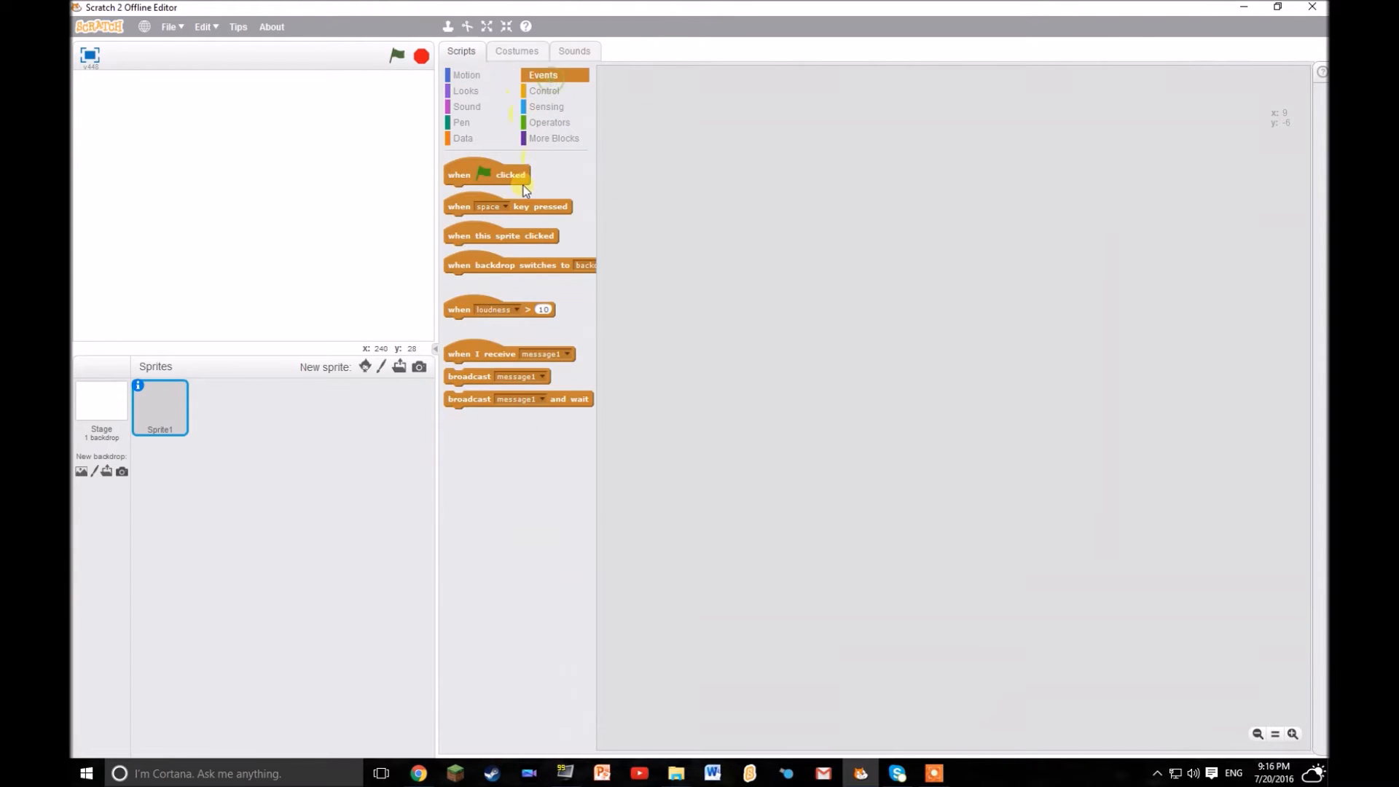
right_click(691, 223)
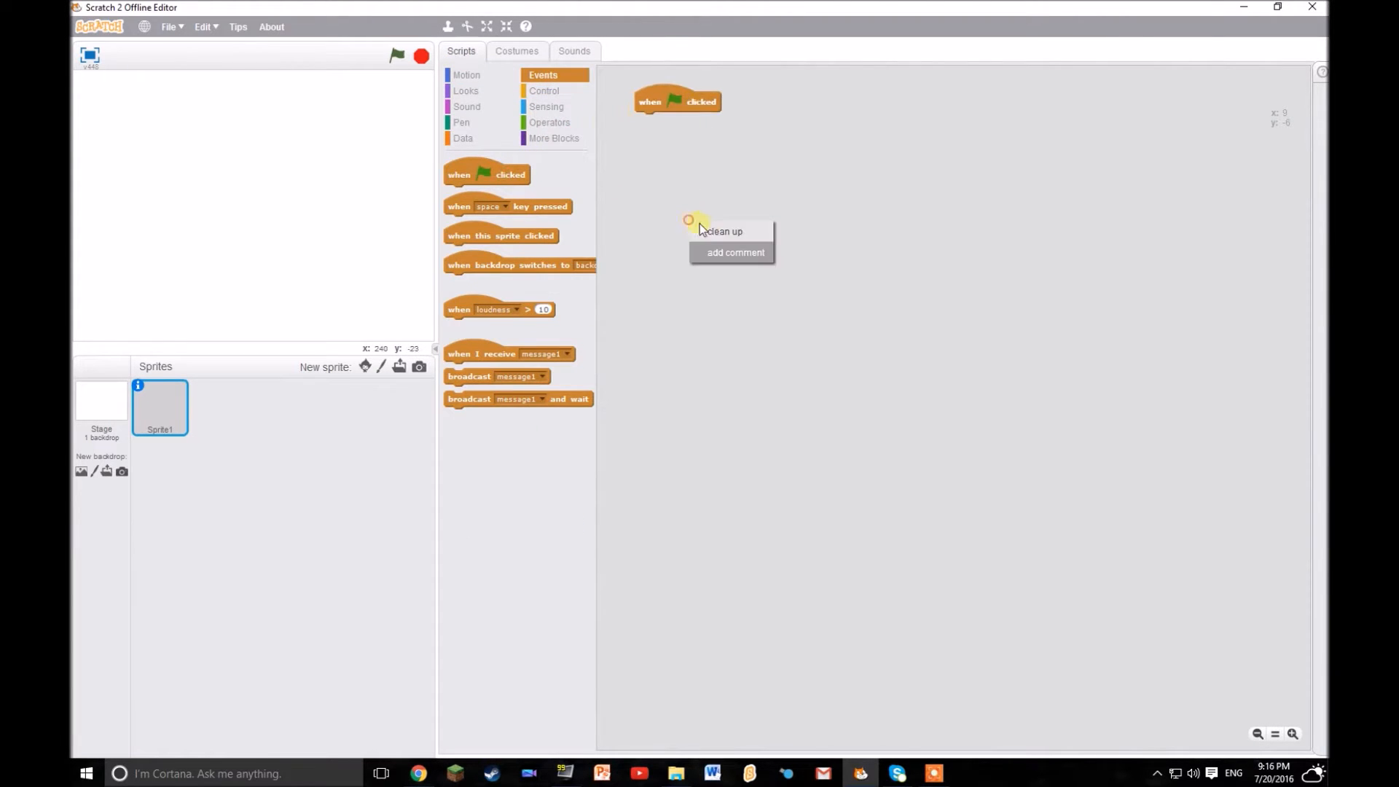
left_click(721, 232)
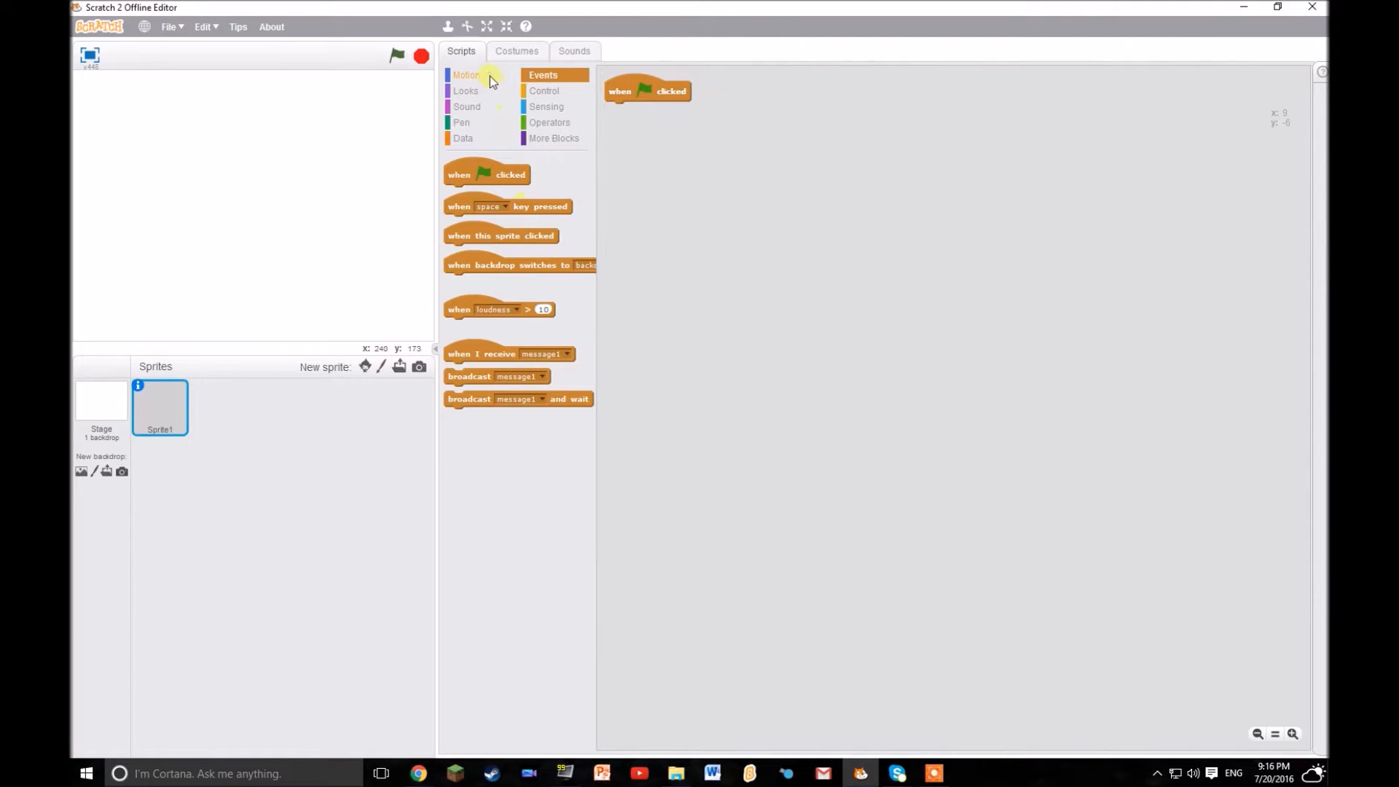
left_click(466, 75)
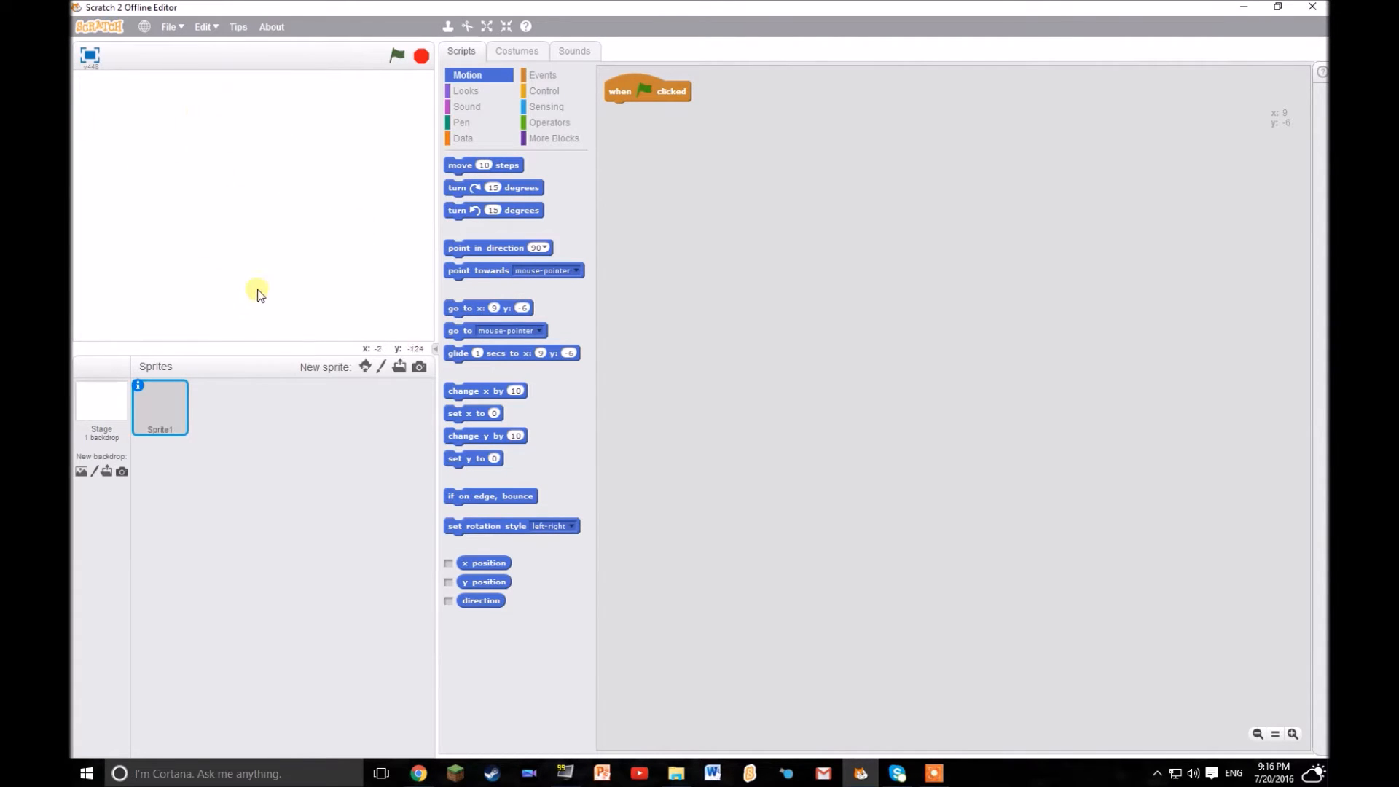
mouse_move(508, 236)
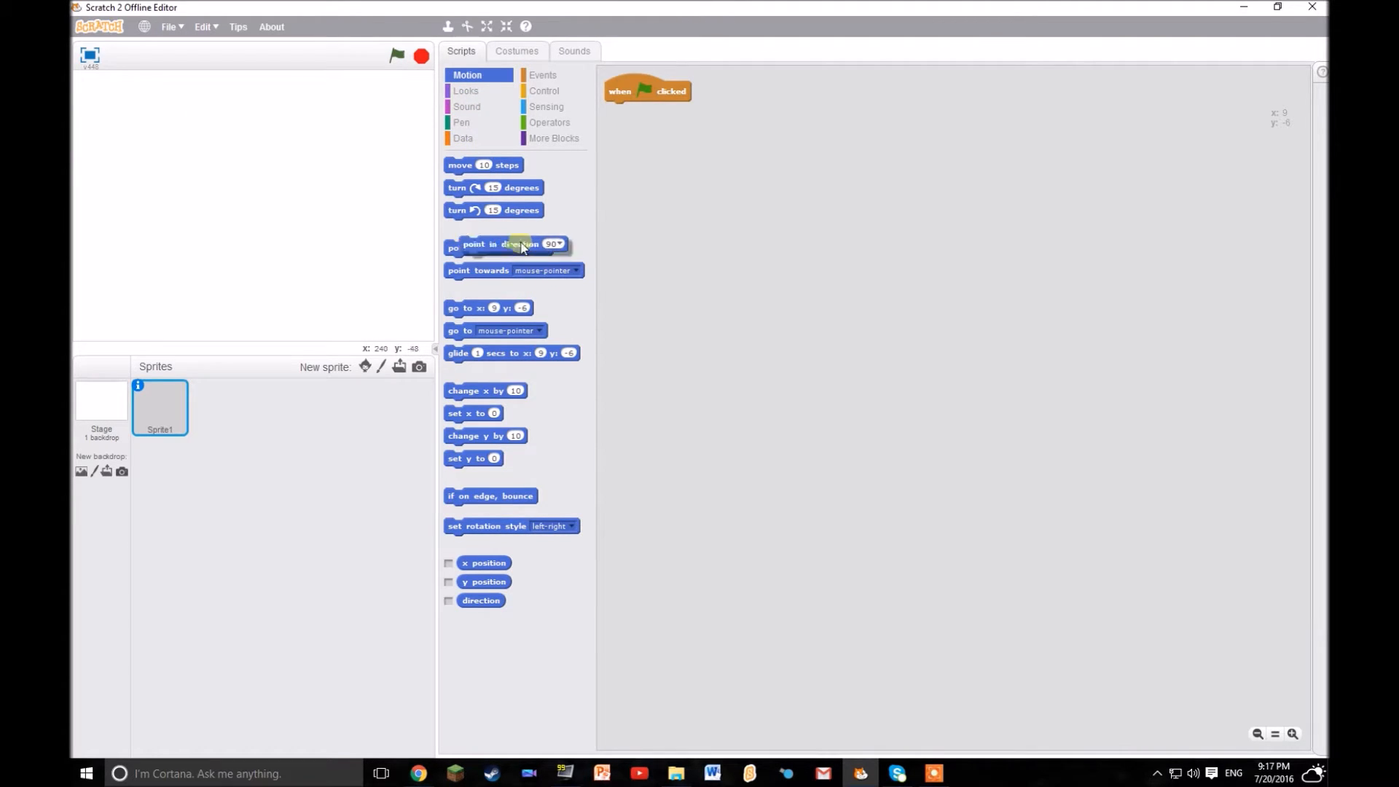
Attach point in direction 90 and a set-pen-color block under the green-flag hat.
left_click_drag(507, 244, 658, 109)
type("84")
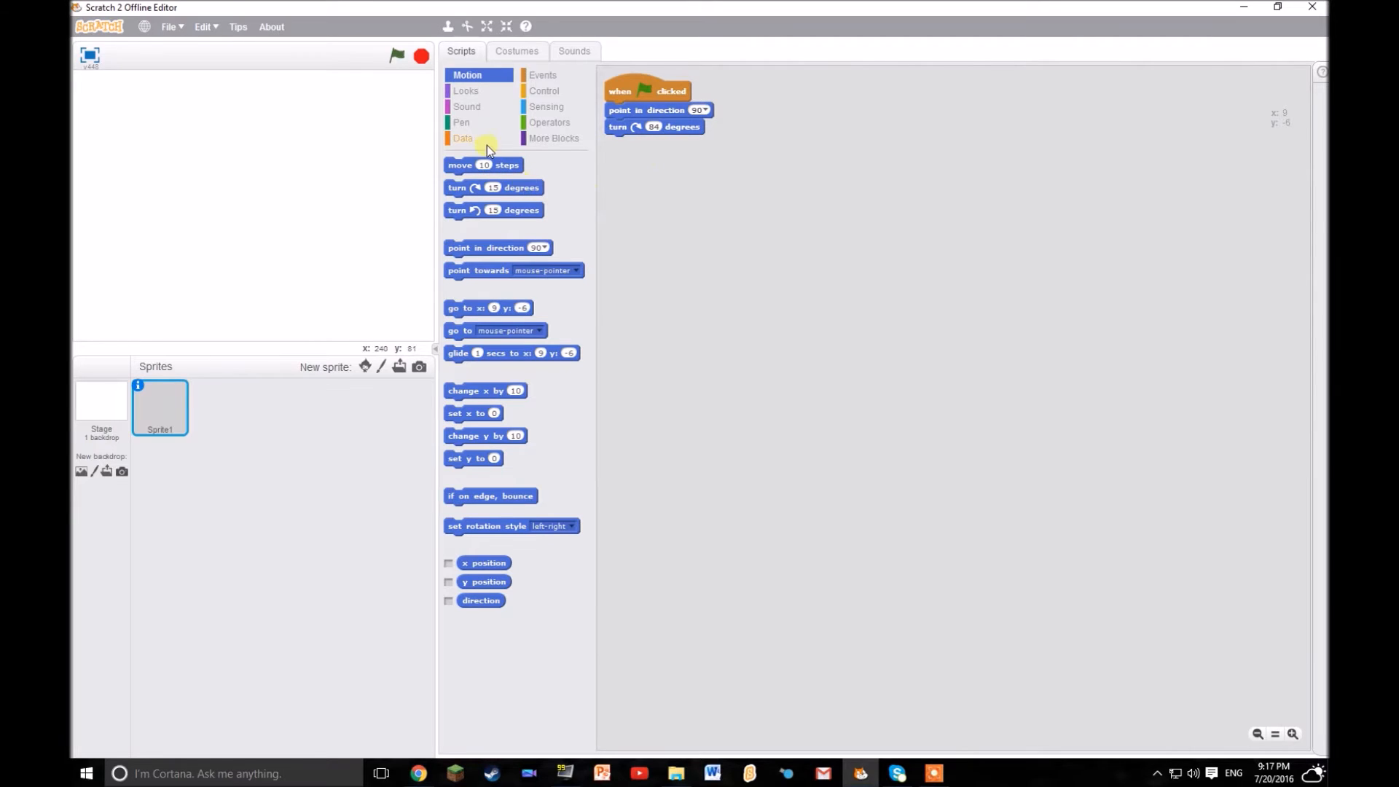
left_click(462, 123)
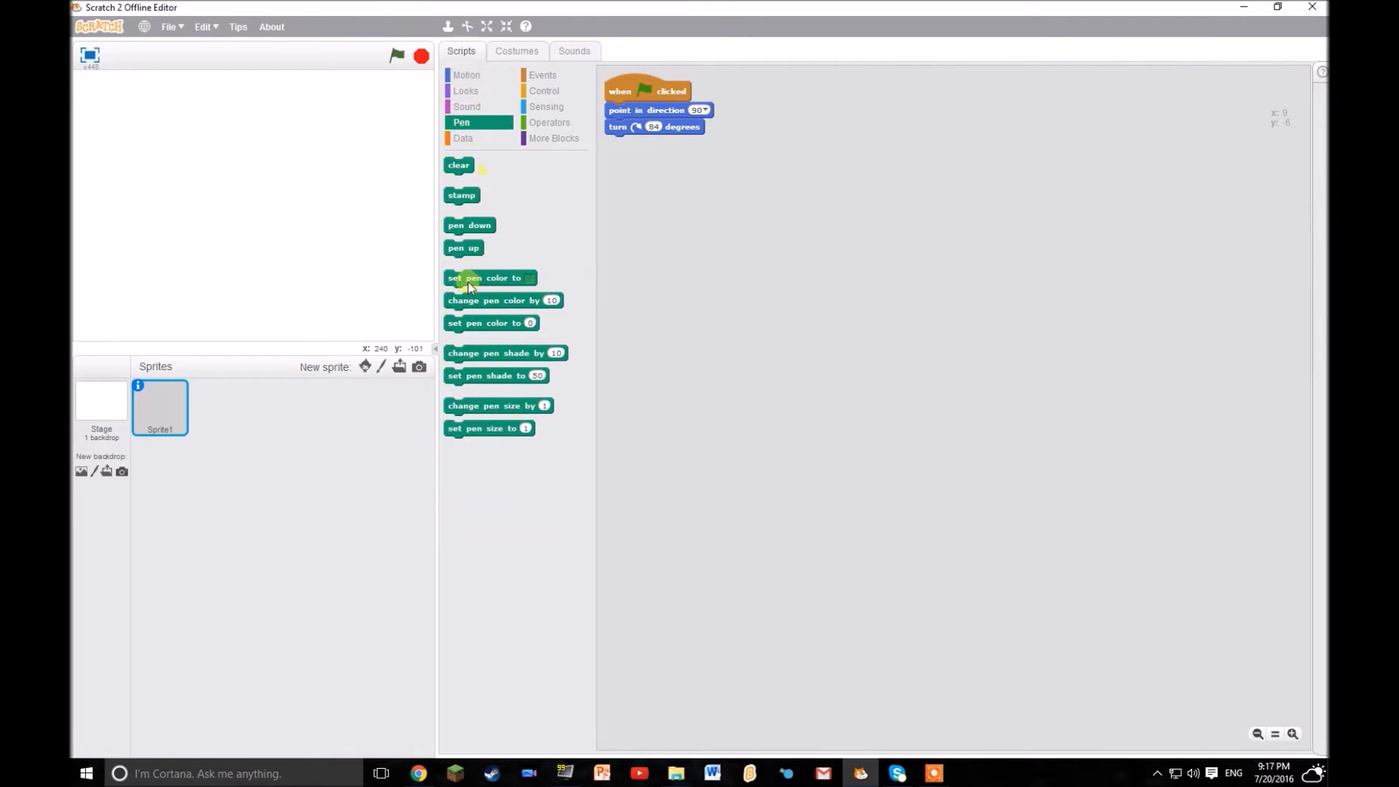
left_click_drag(490, 277, 651, 143)
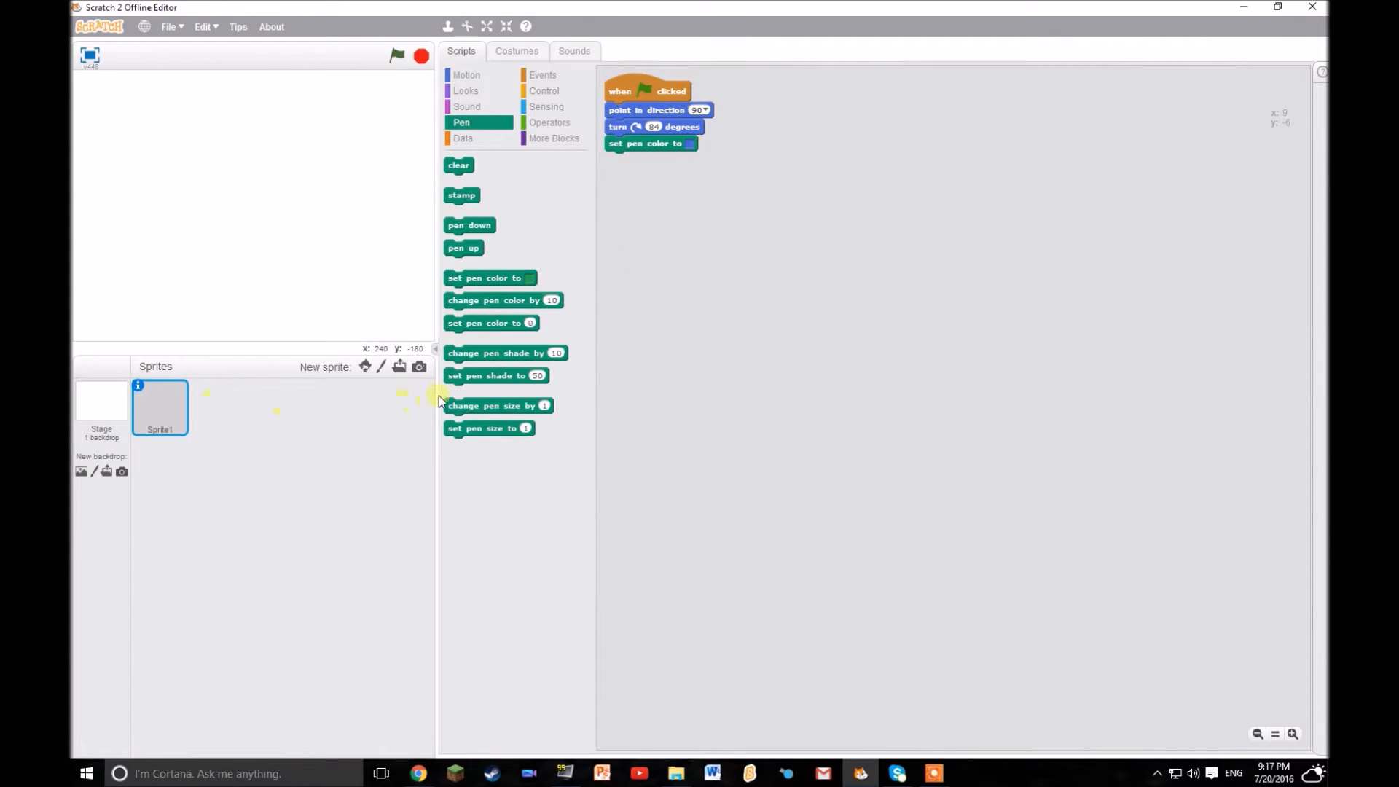
Add a forever loop containing clear and a go-to-x-y block.
left_click(544, 91)
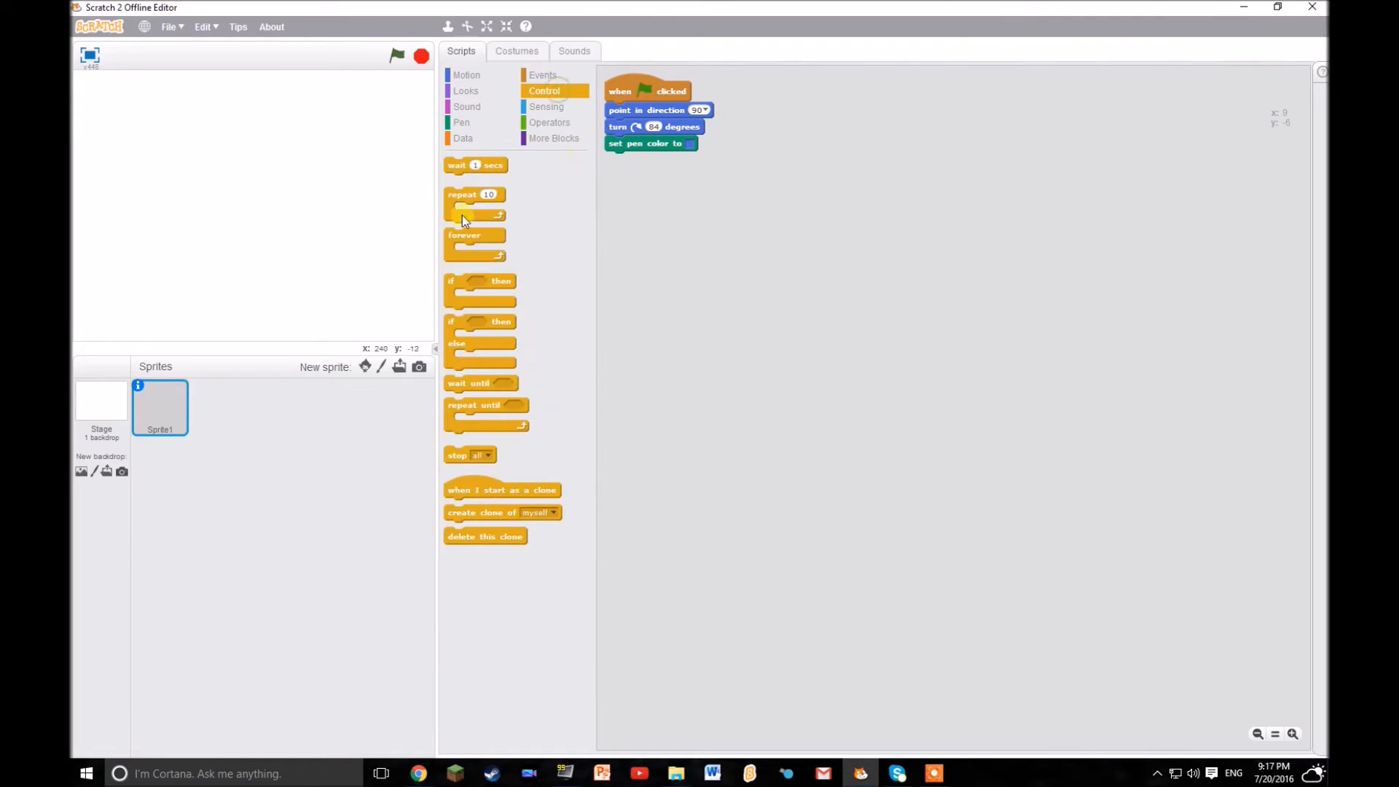
left_click_drag(475, 235, 625, 165)
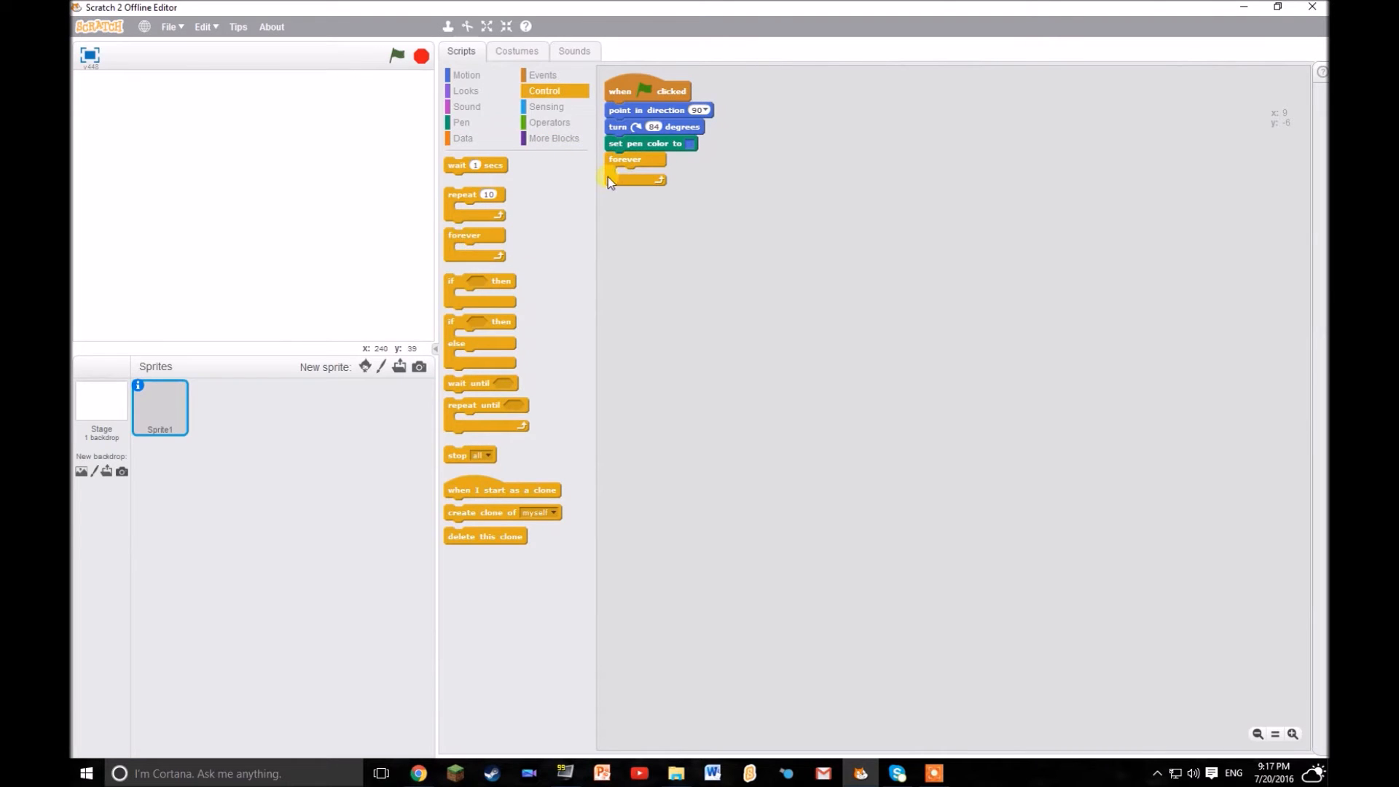
left_click(460, 122)
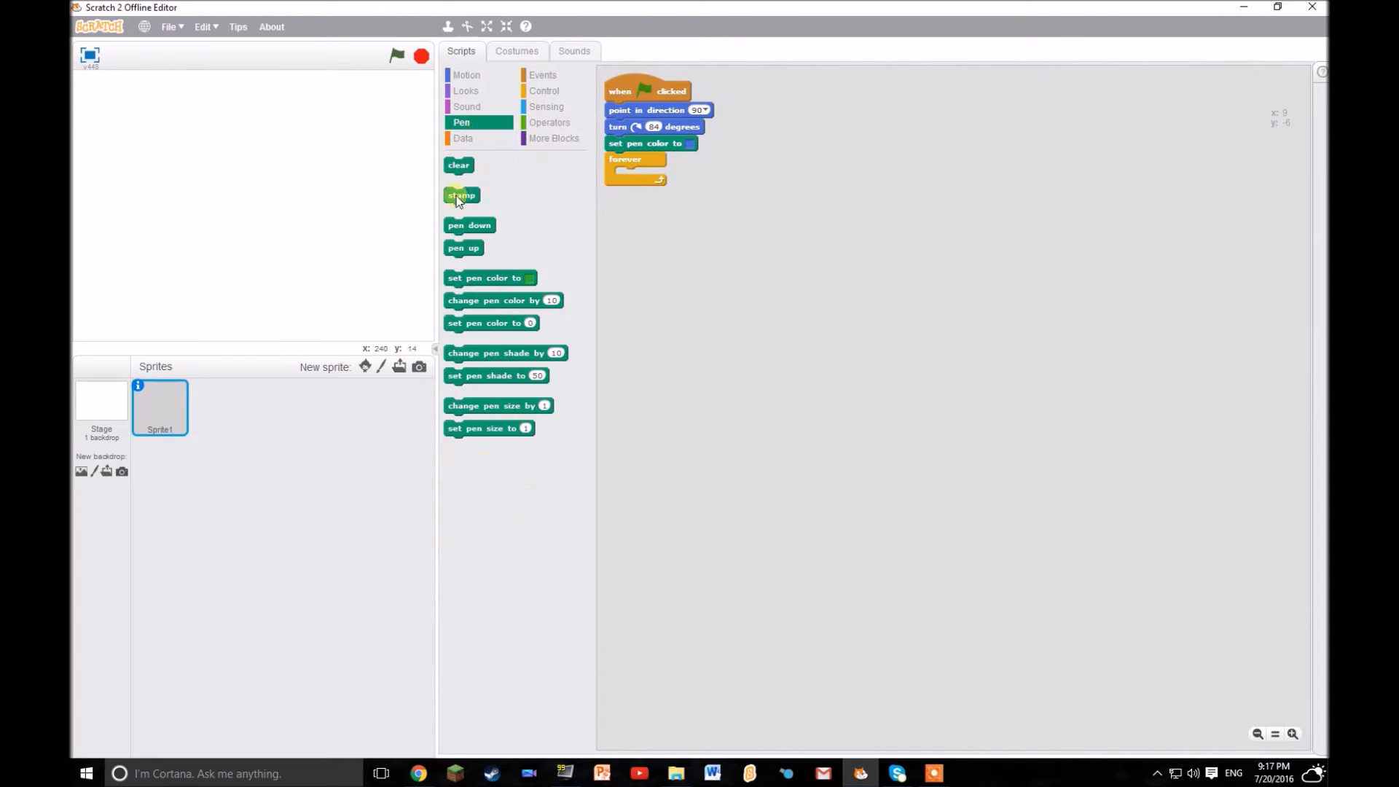
left_click_drag(457, 165, 631, 175)
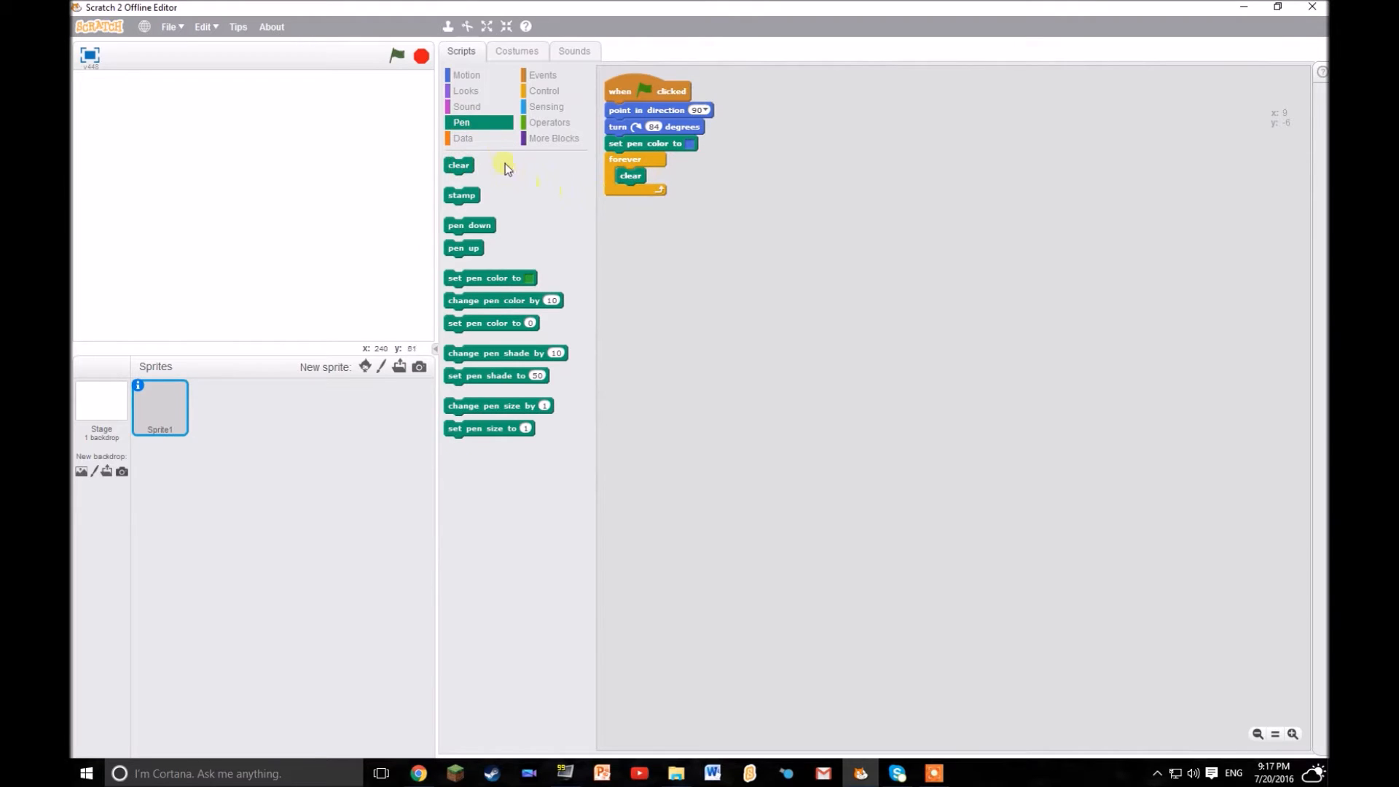
left_click(466, 74)
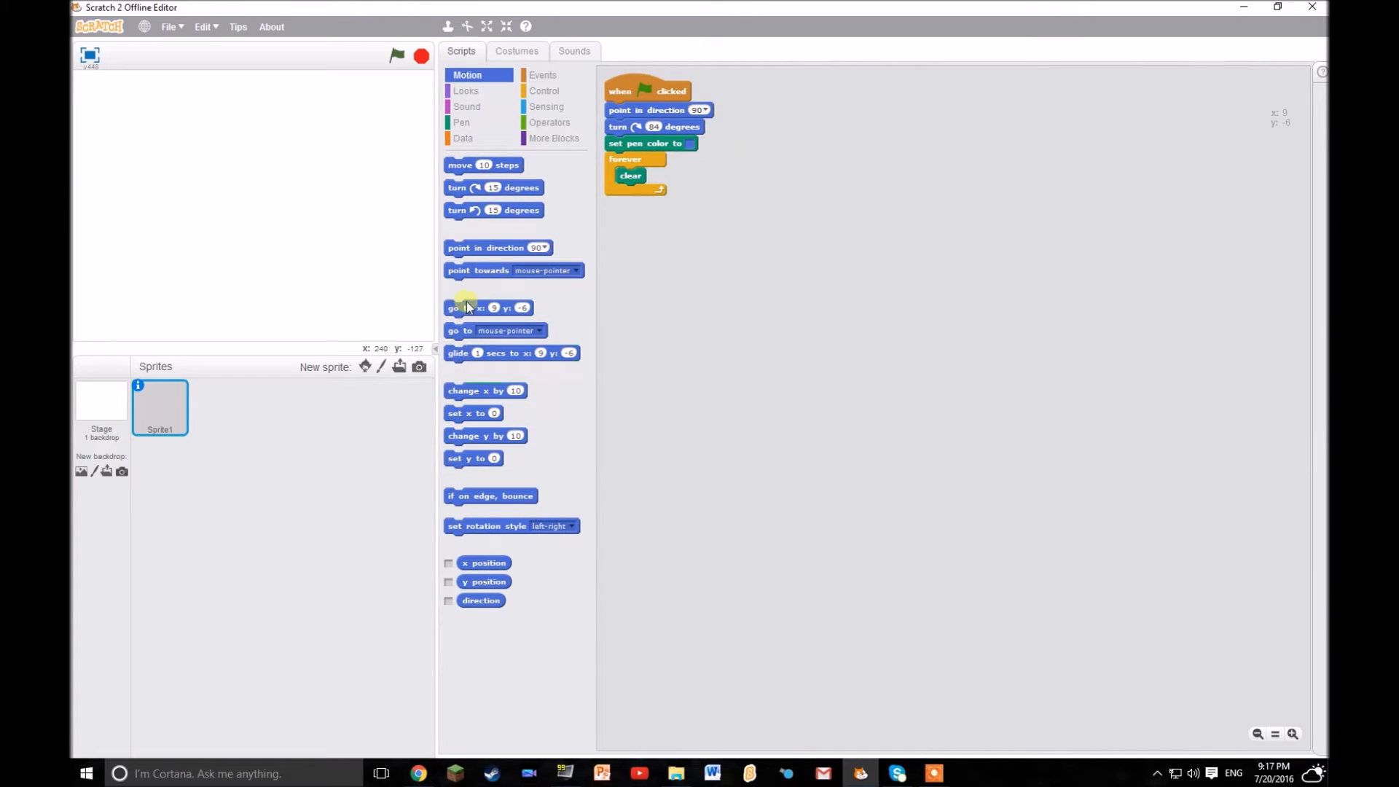
left_click_drag(463, 308, 638, 203)
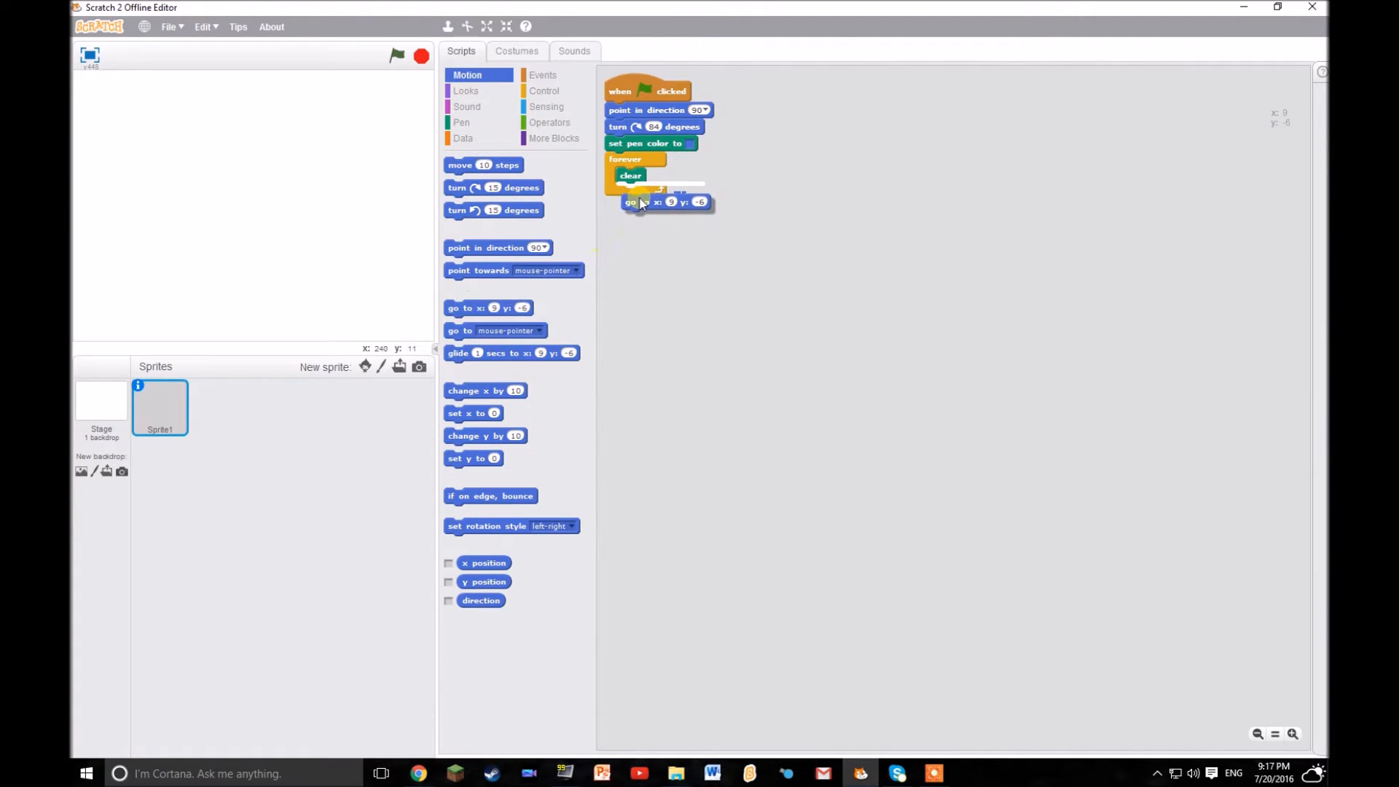
Make the x position pick random -240 to 240, with y at 180.
left_click(550, 122)
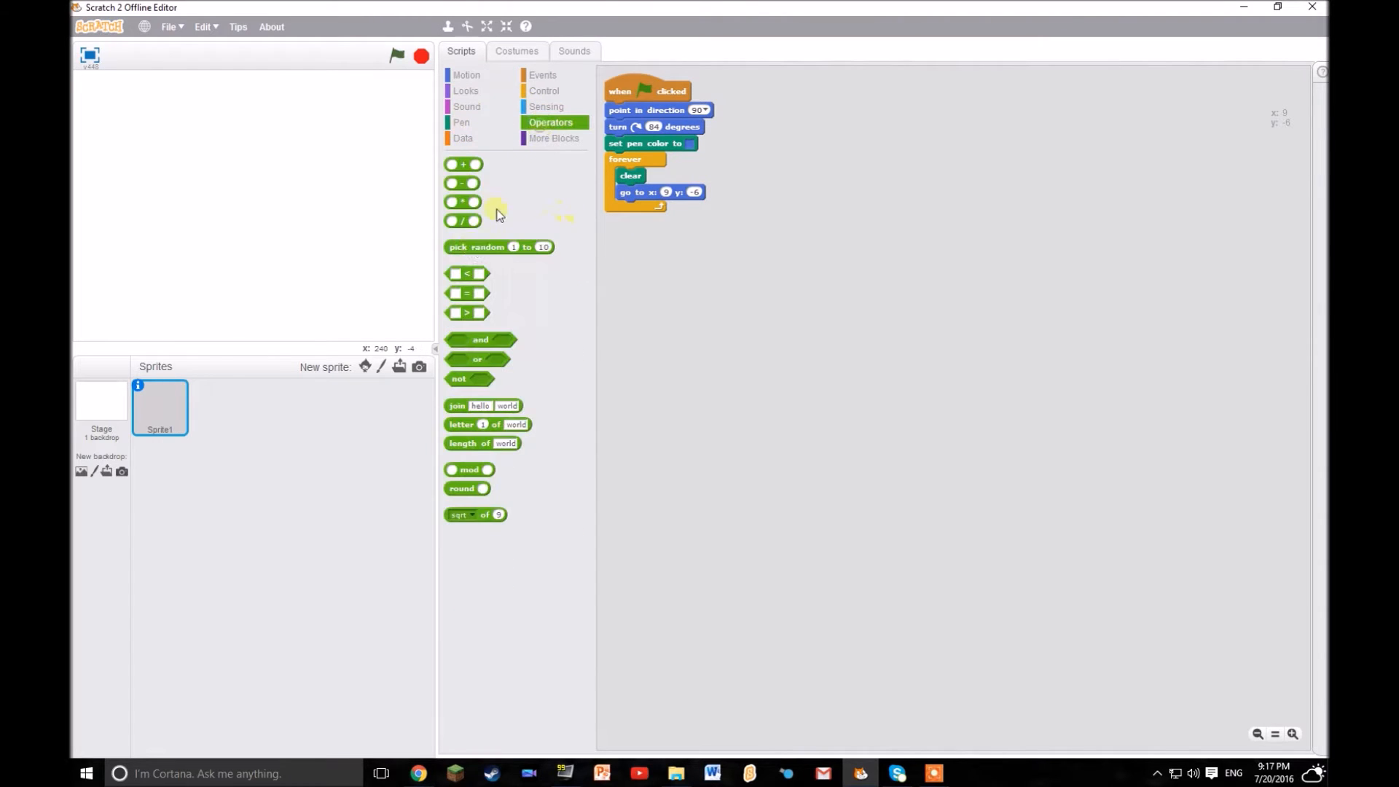
left_click_drag(499, 248, 700, 194)
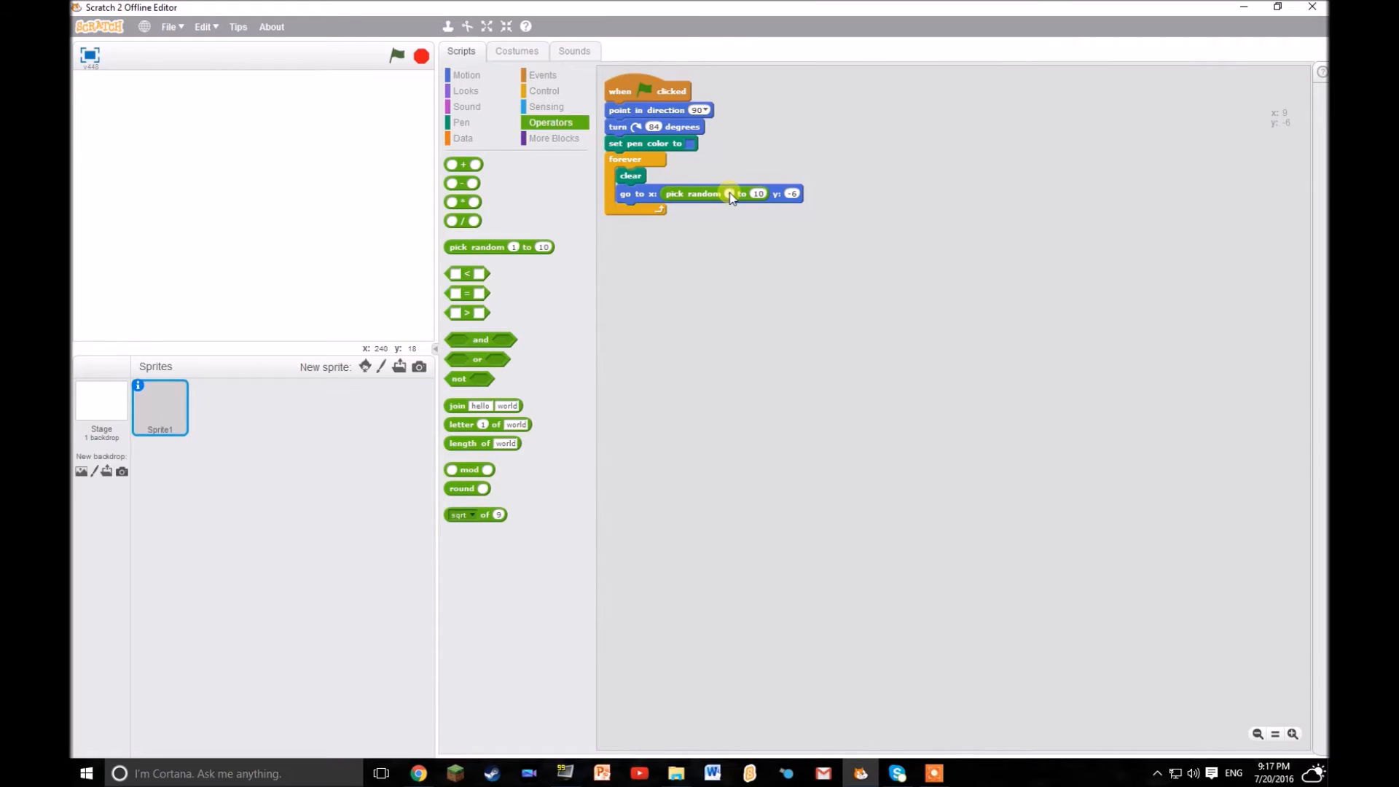
type("-240")
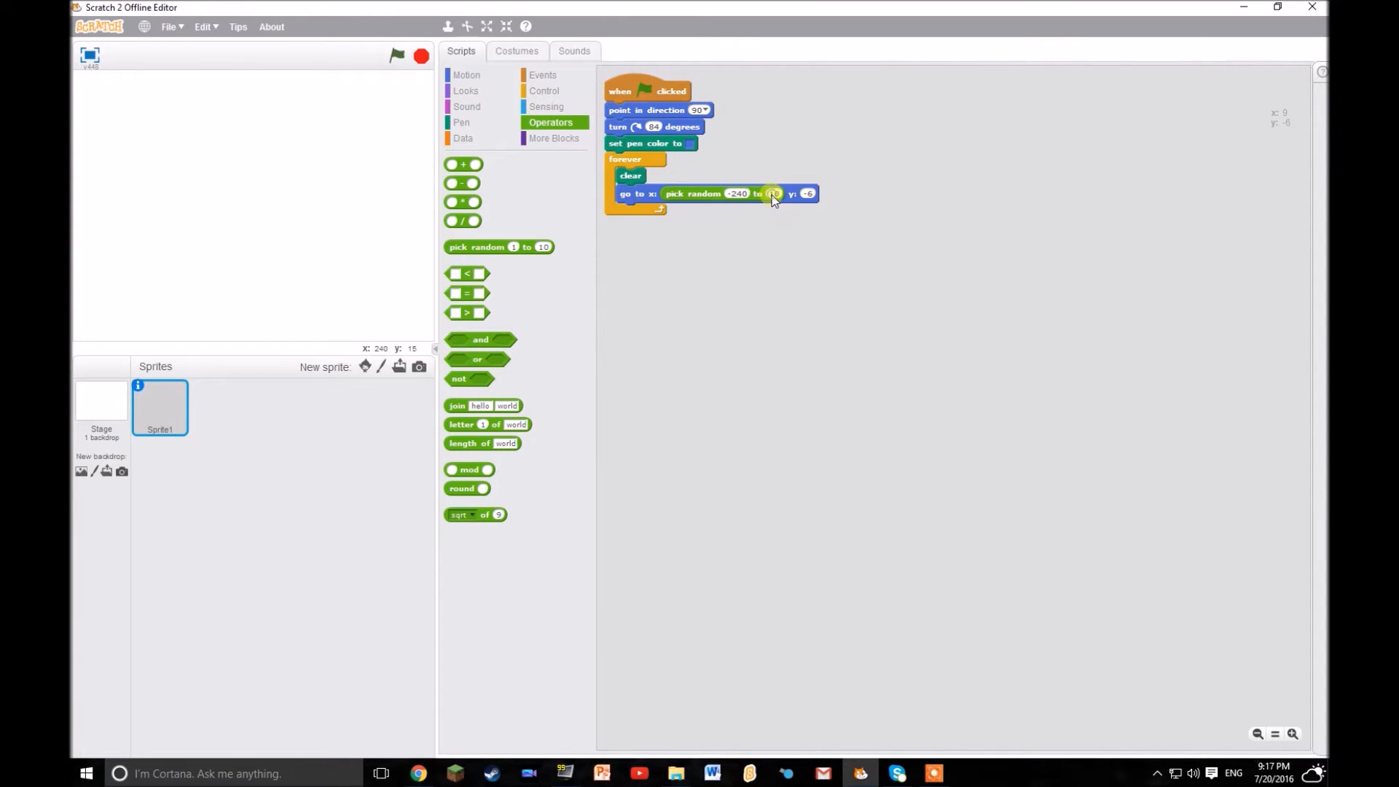
left_click(773, 194)
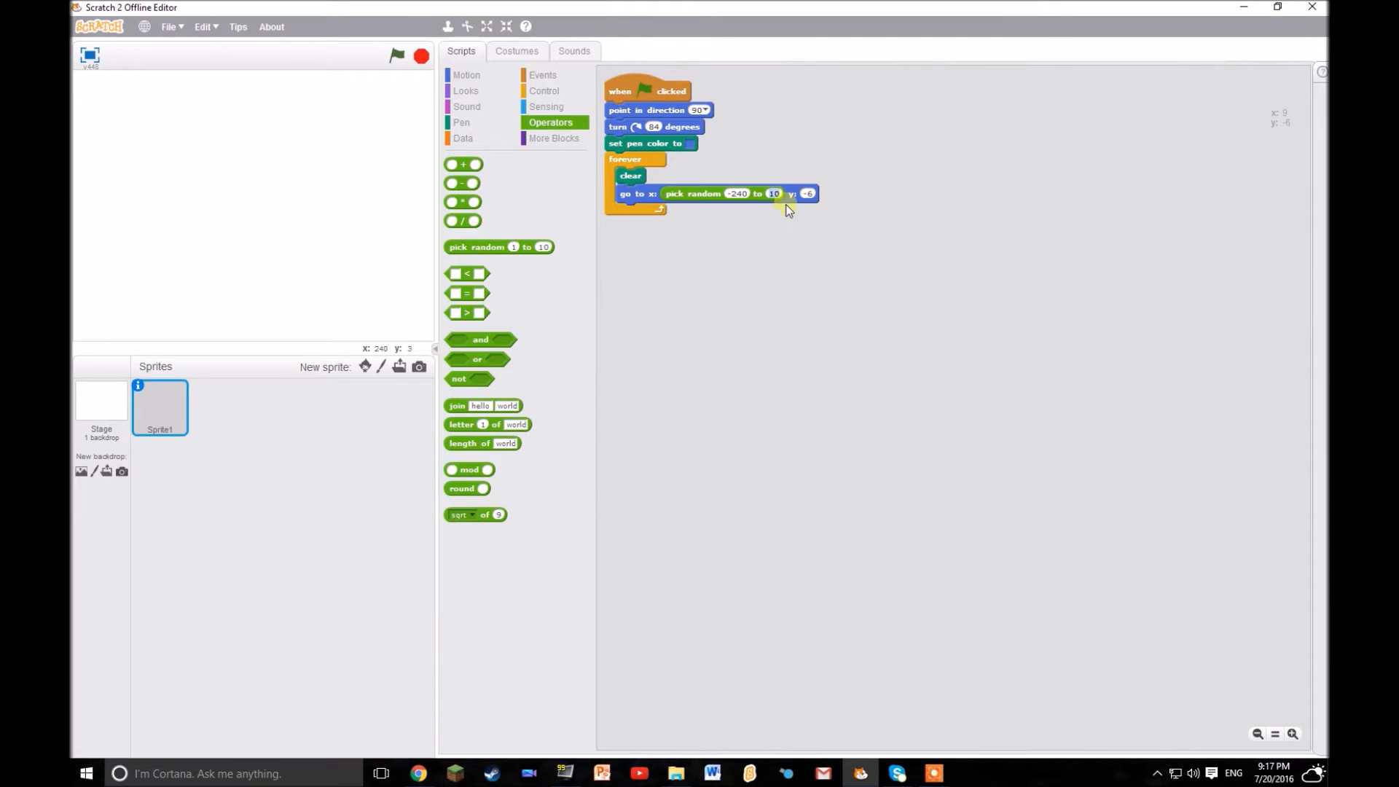
type("240")
left_click(807, 192)
type("180")
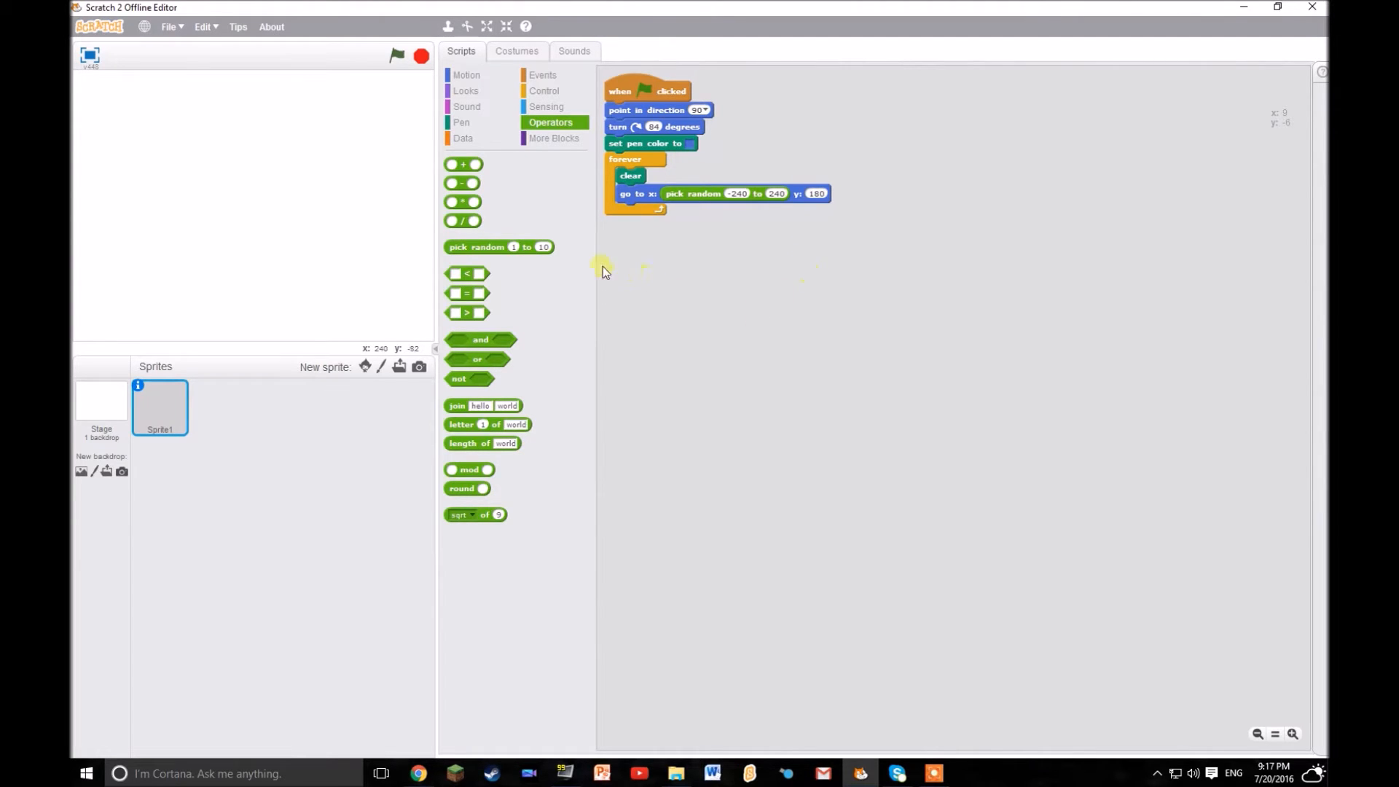
Create a clone at the end of the loop and start a when-I-start-as-a-clone script.
left_click(543, 91)
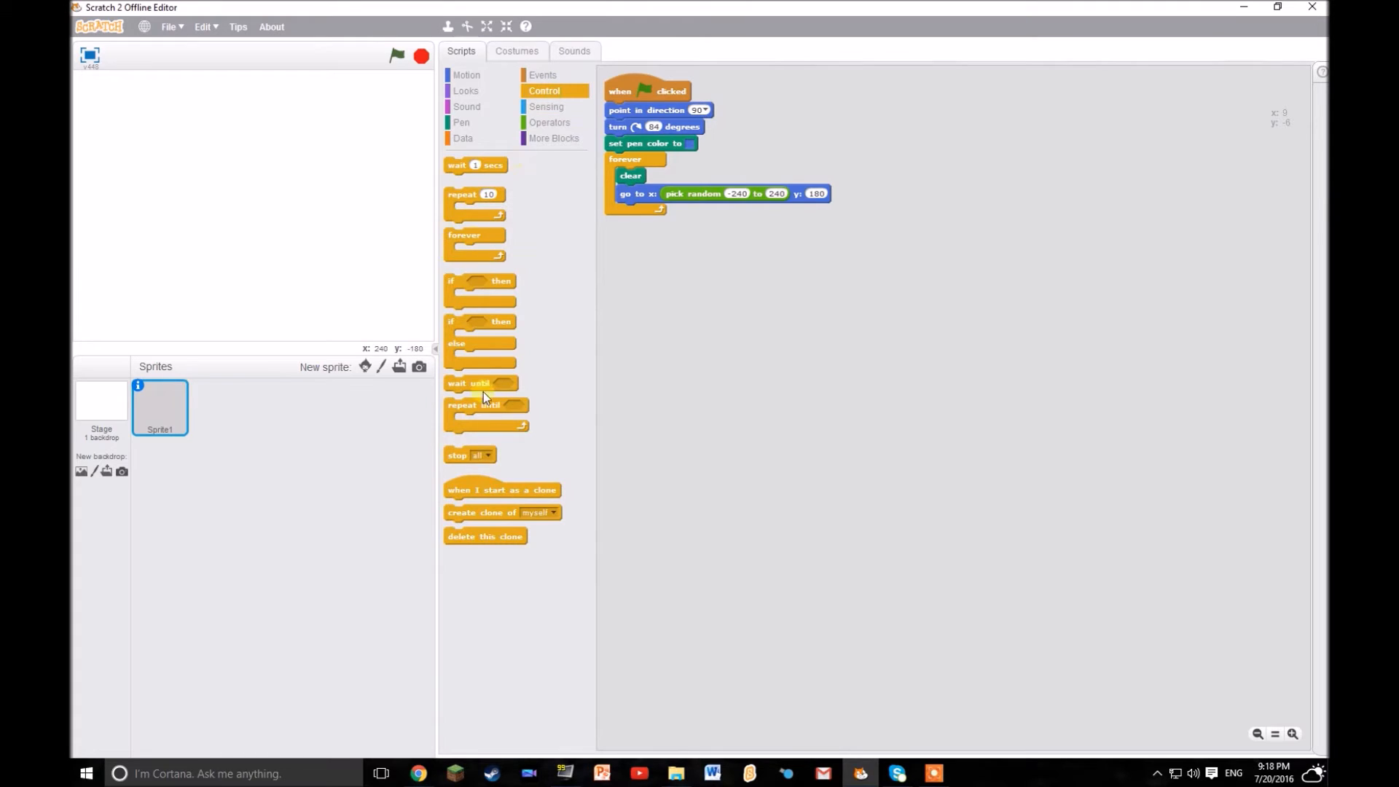
left_click_drag(503, 512, 669, 212)
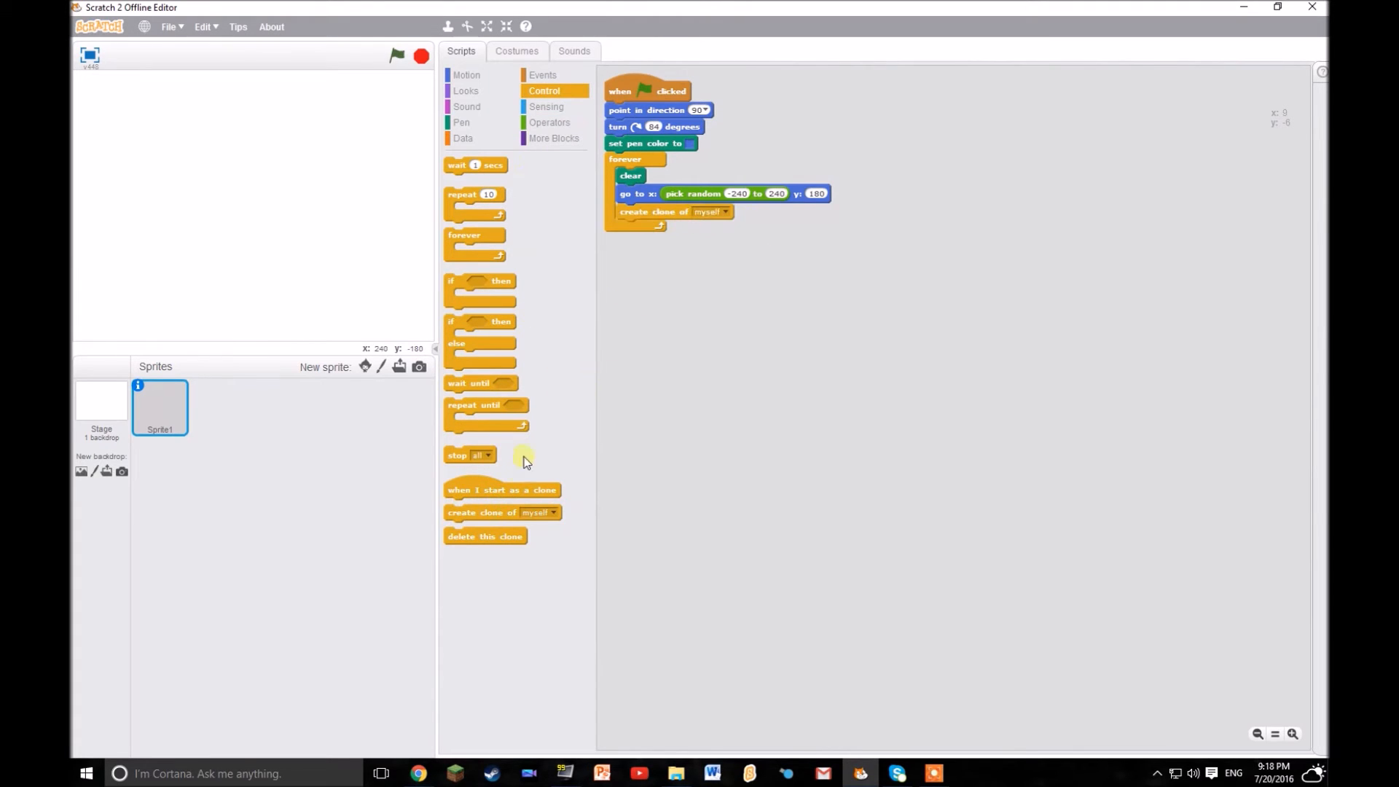
left_click_drag(501, 489, 662, 254)
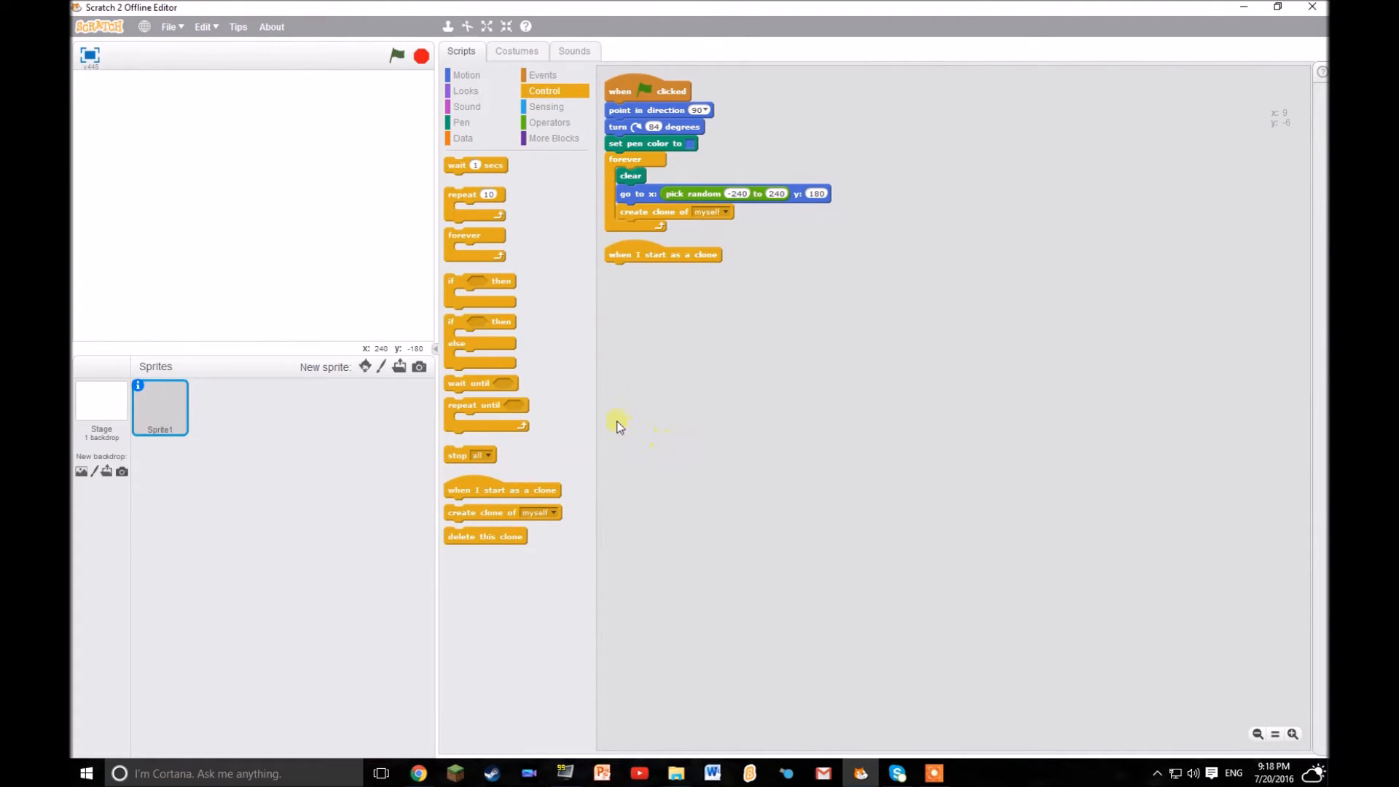
mouse_move(496, 123)
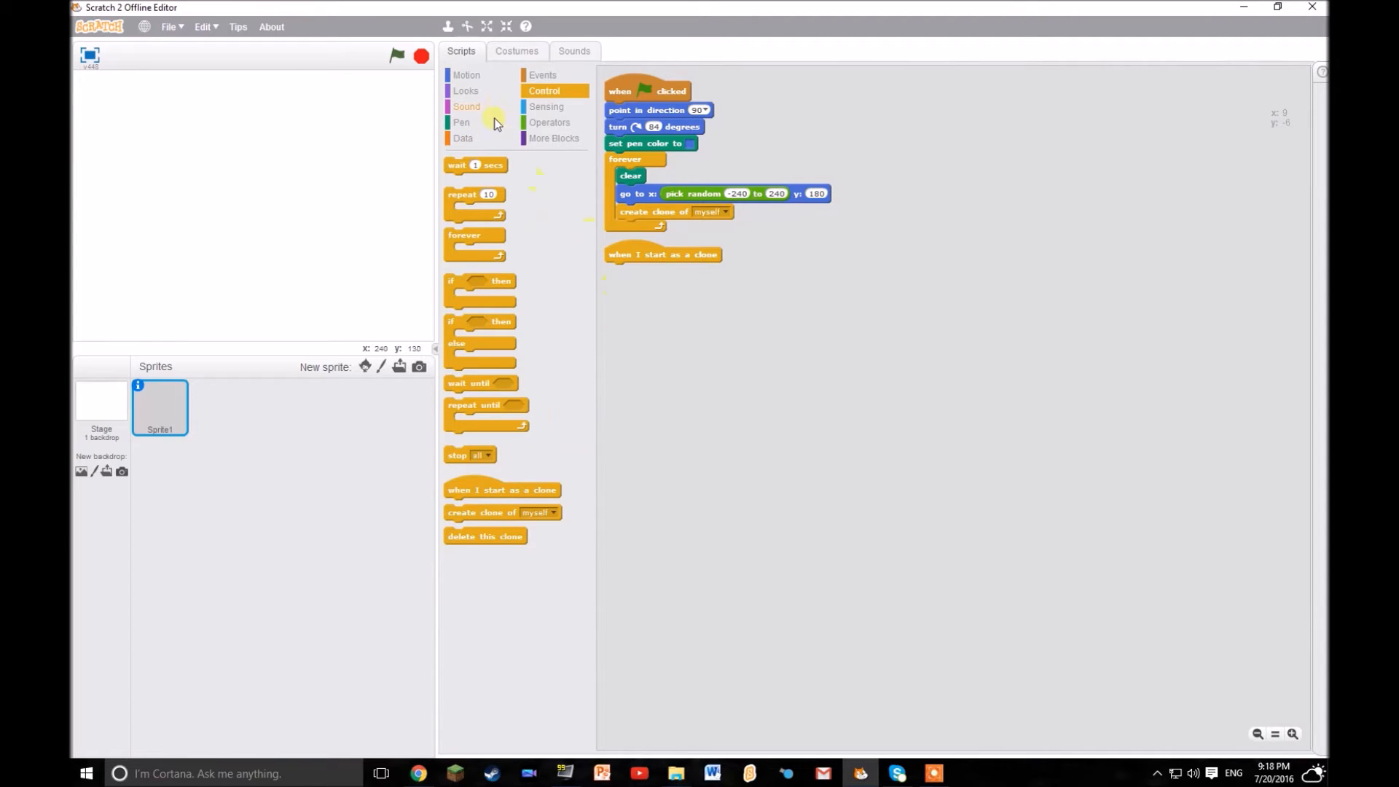
Make each clone put its pen down with shade pick random 40 to 50.
left_click(462, 122)
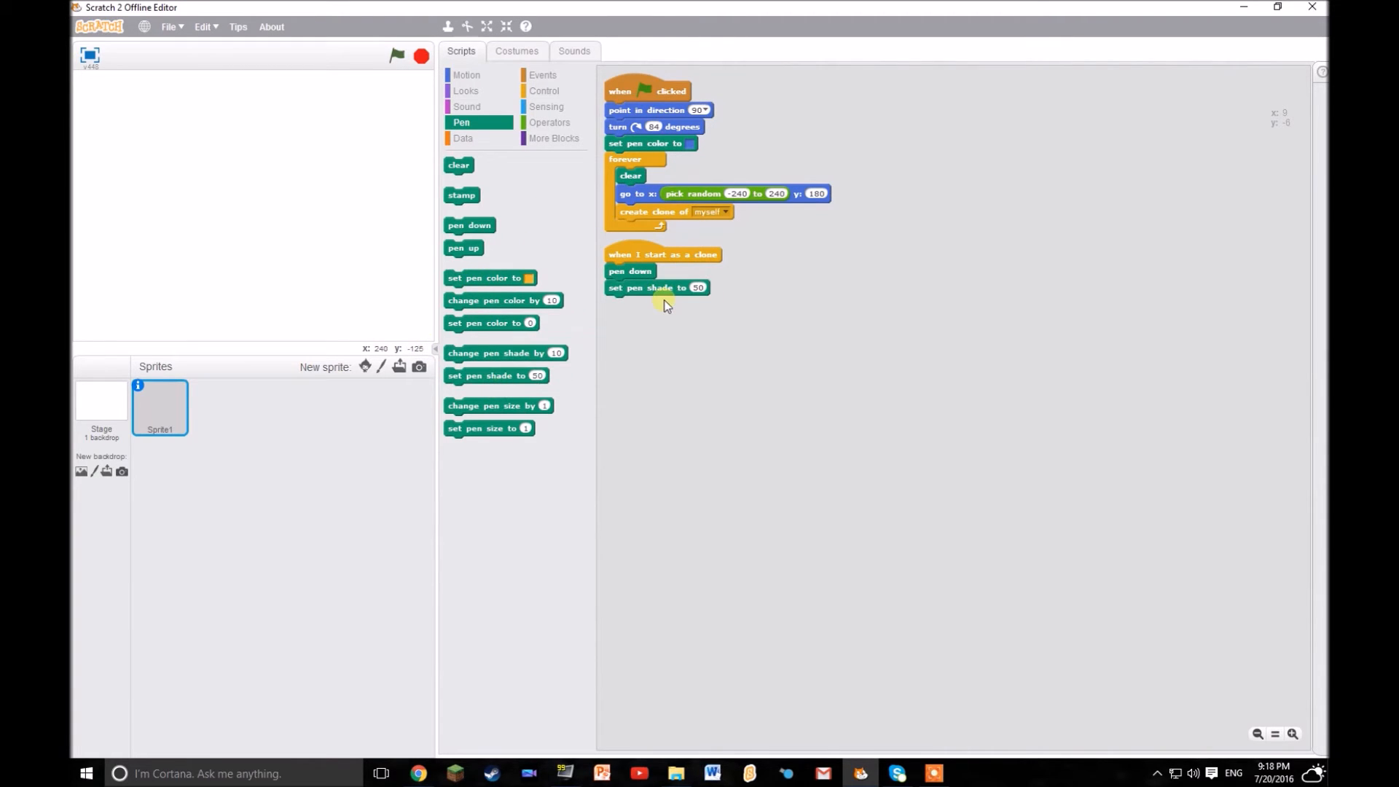
left_click(549, 123)
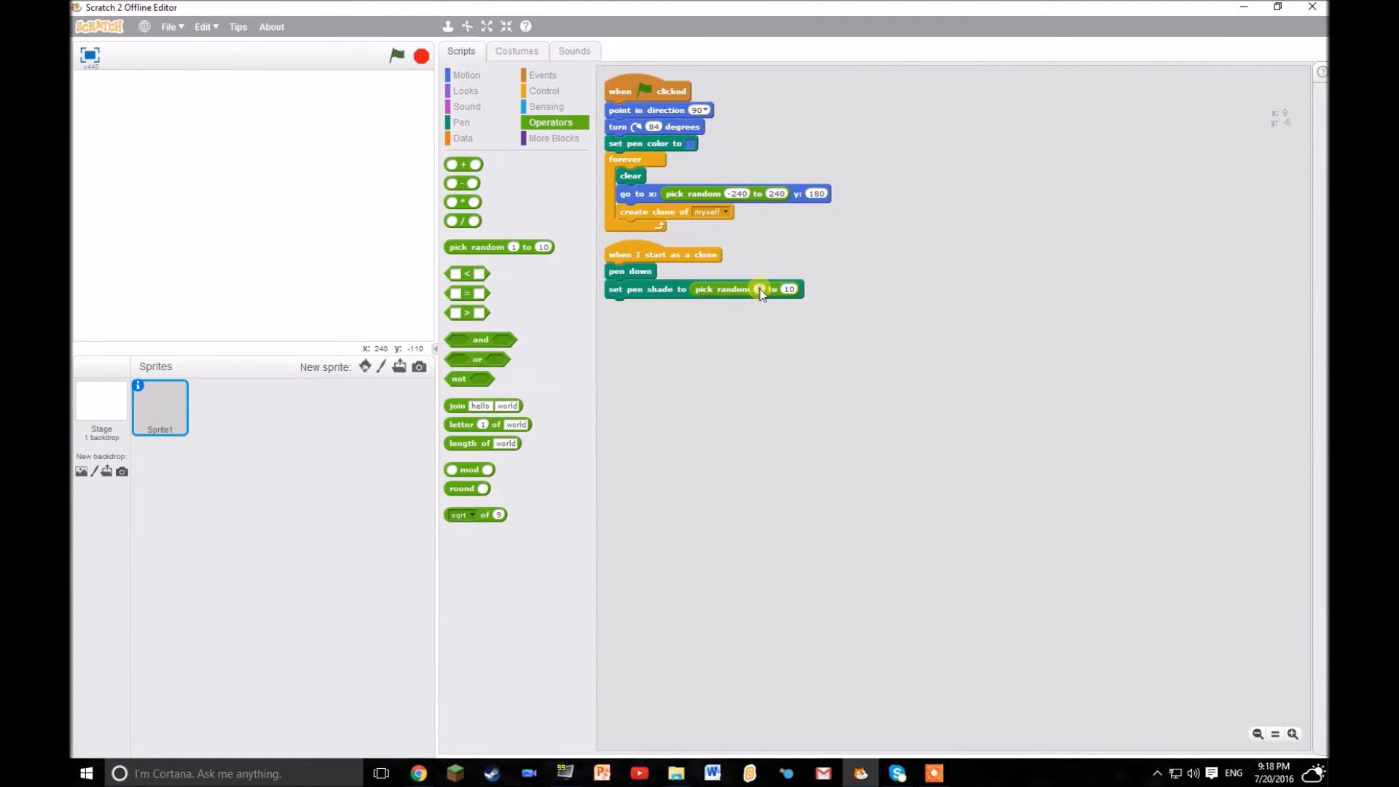
type("40")
left_click(790, 289)
type("50")
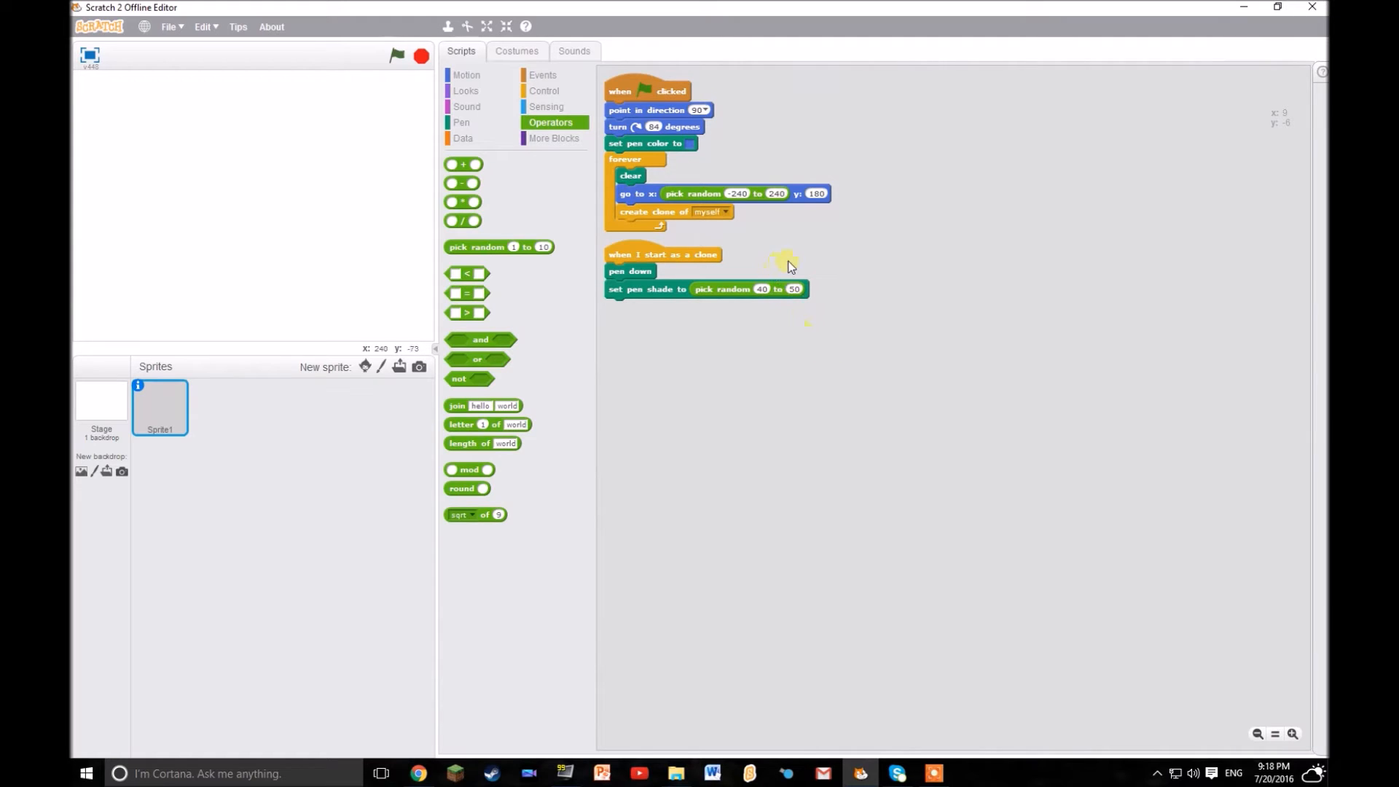
mouse_move(526, 334)
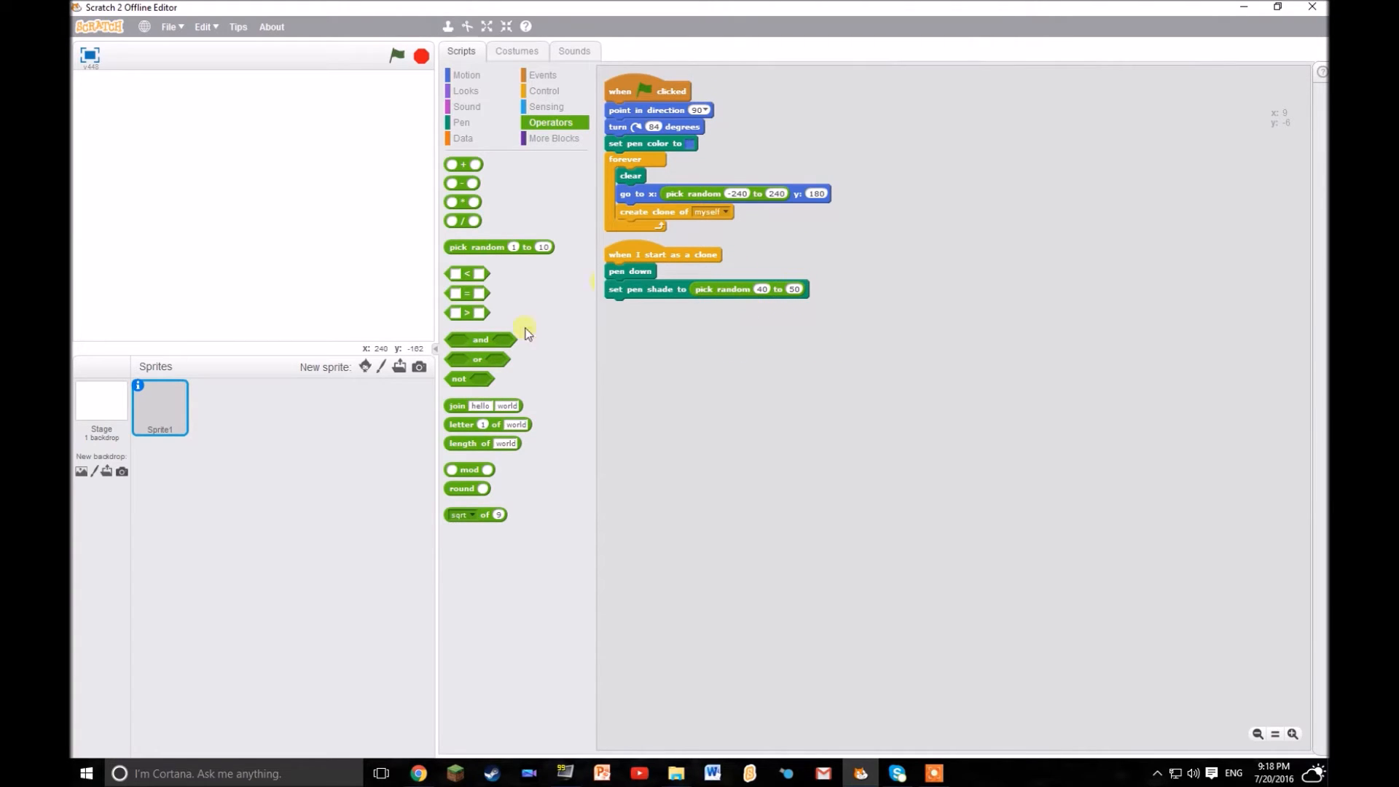
left_click(460, 122)
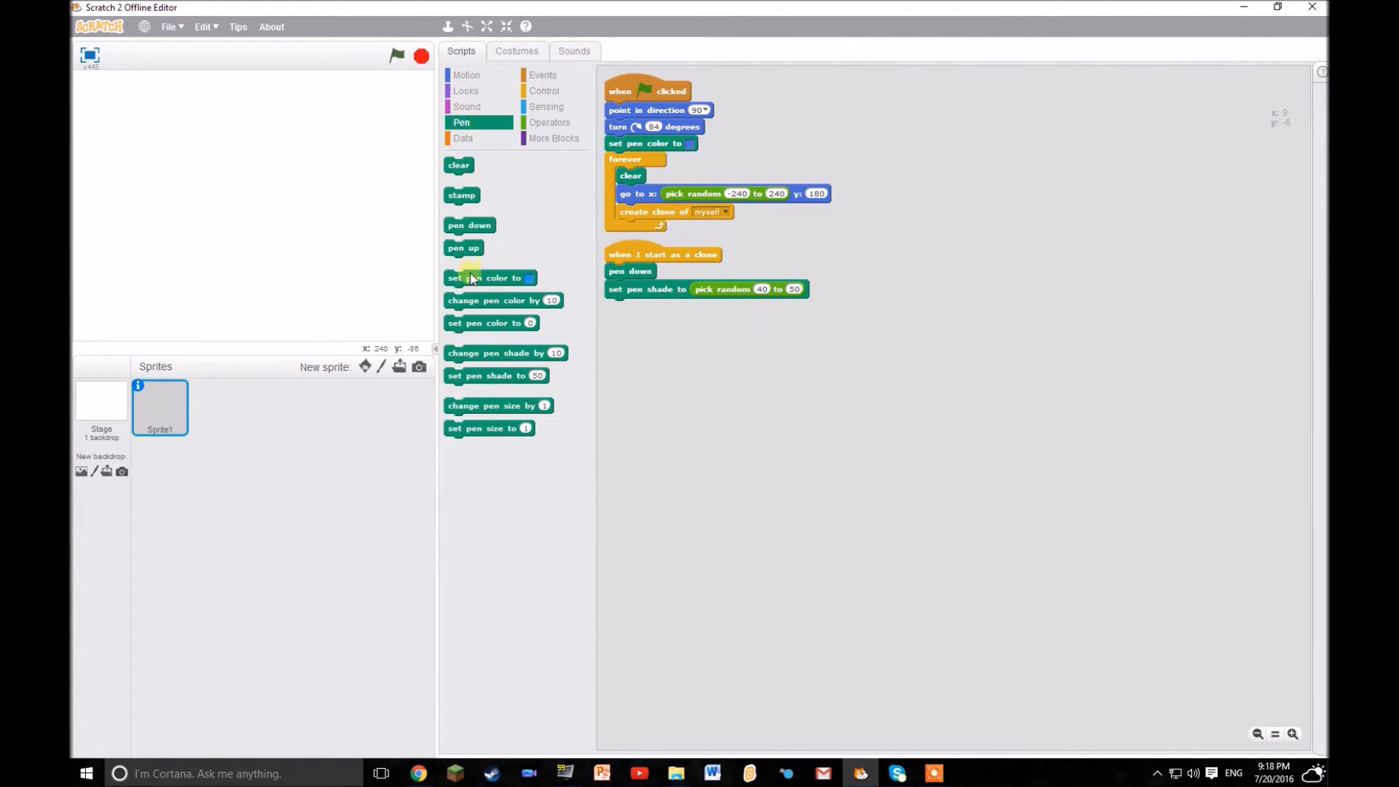
Fill the stage backdrop solid black and return to Sprite1's scripts.
left_click(101, 406)
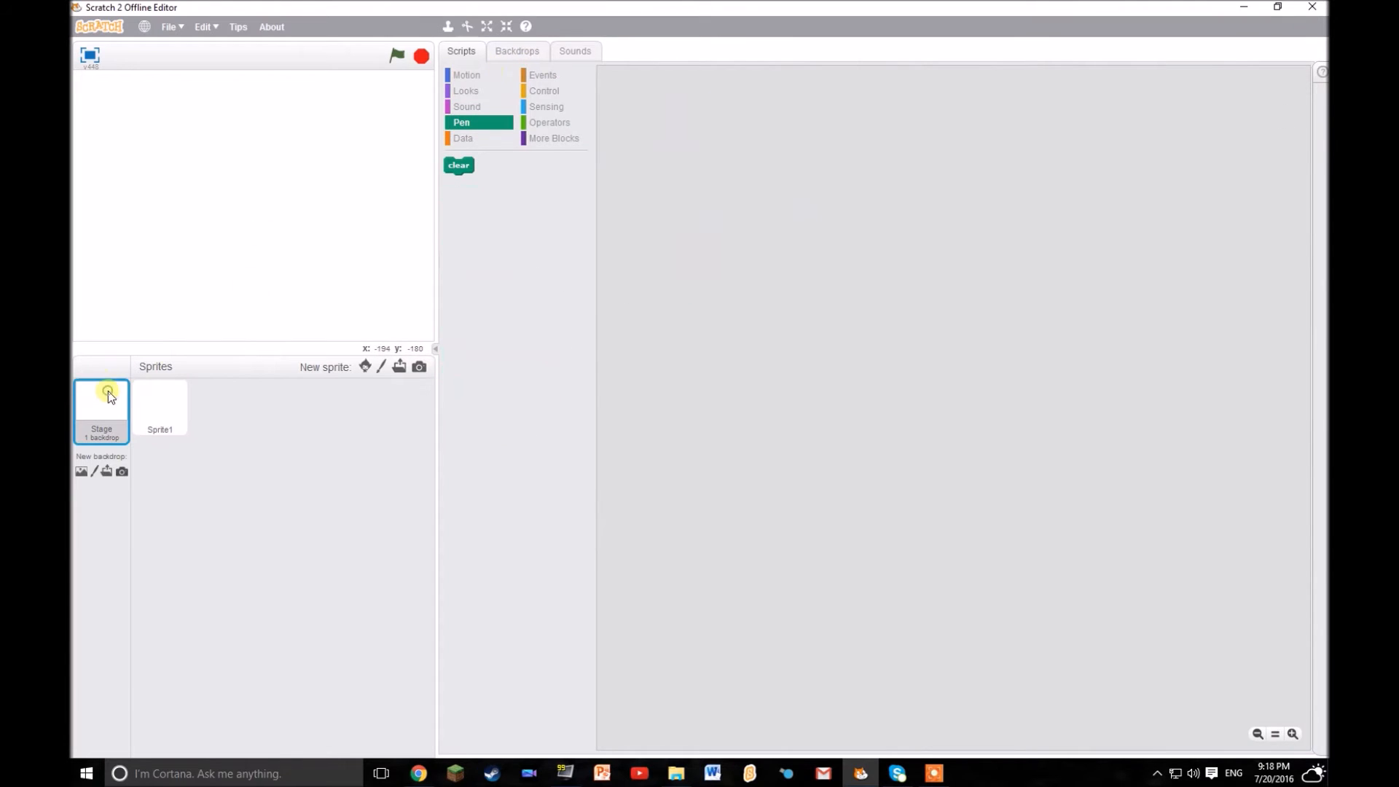
left_click(516, 51)
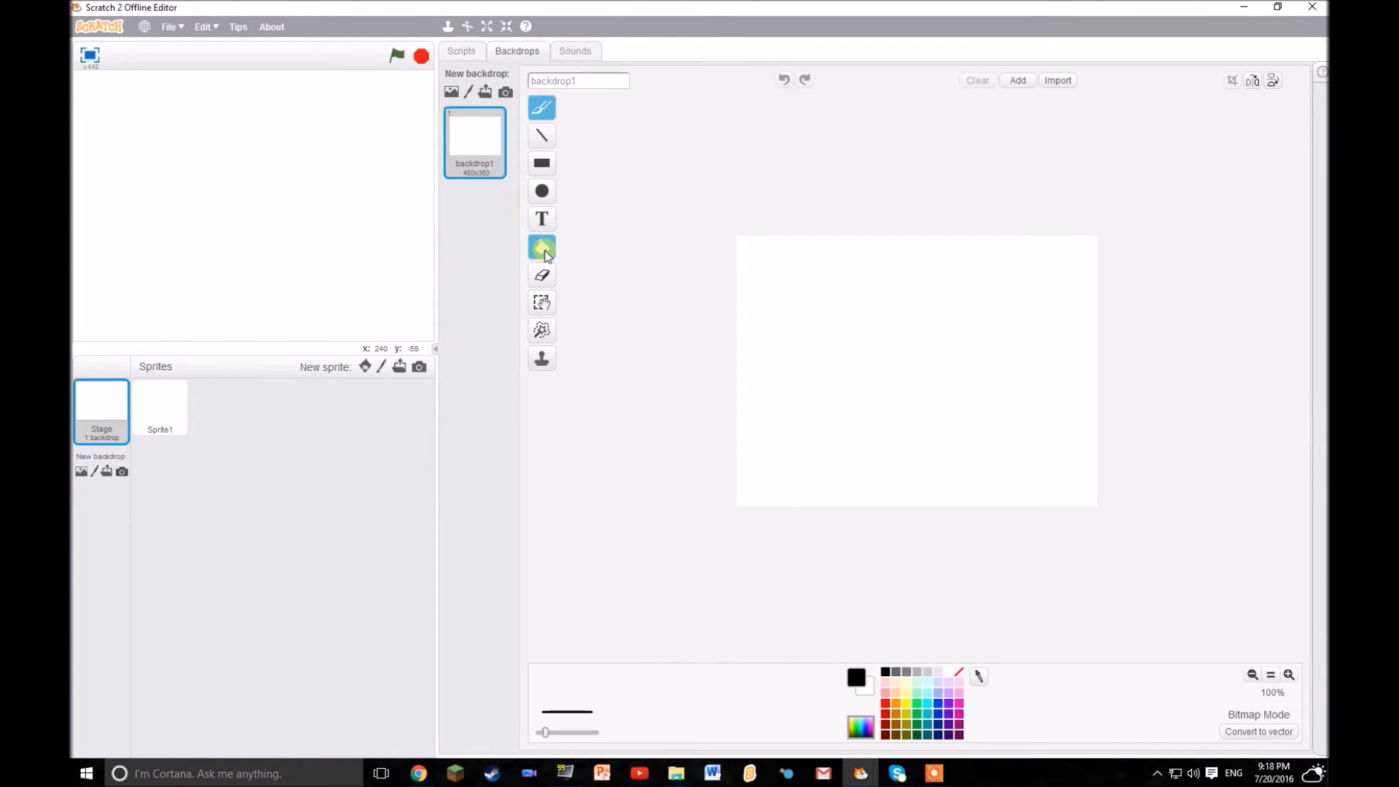
left_click(161, 406)
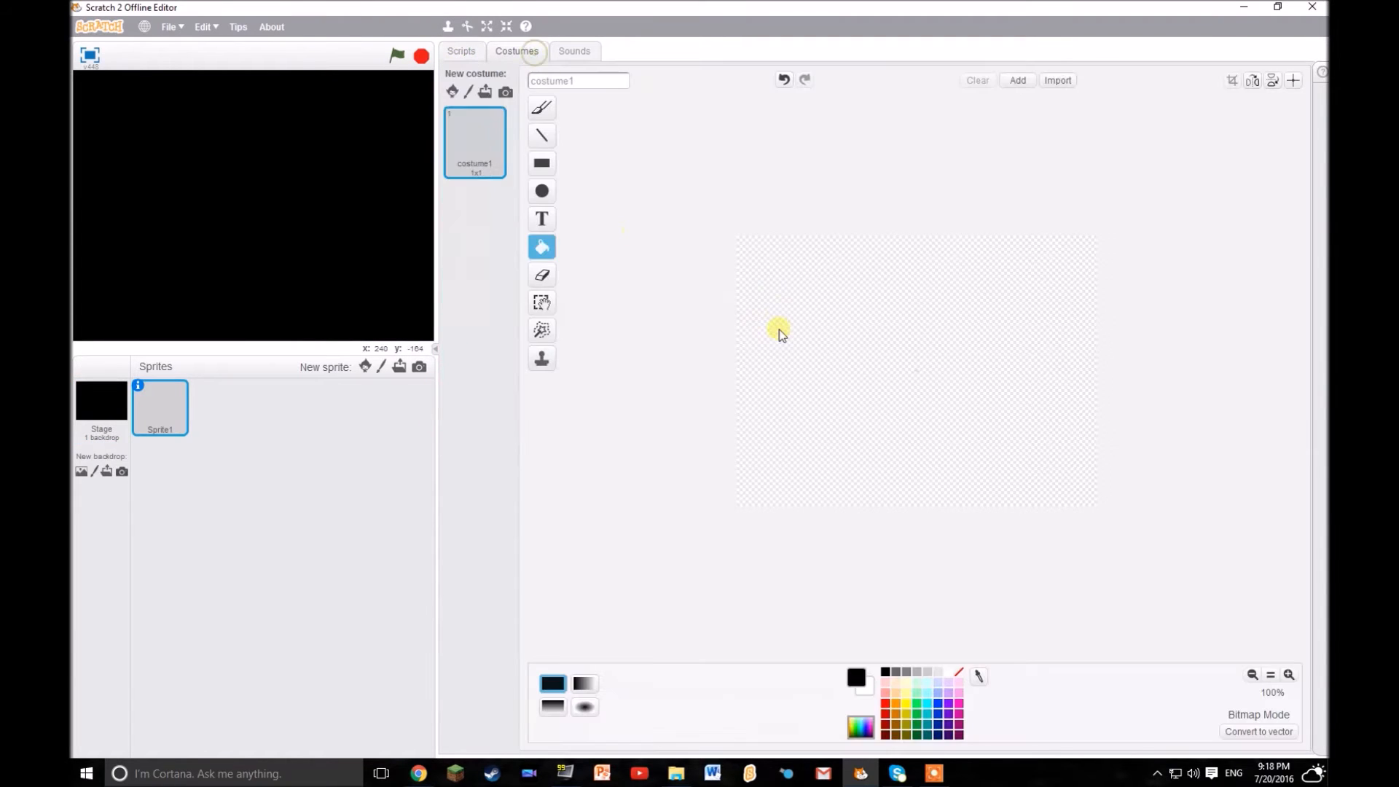
left_click(462, 51)
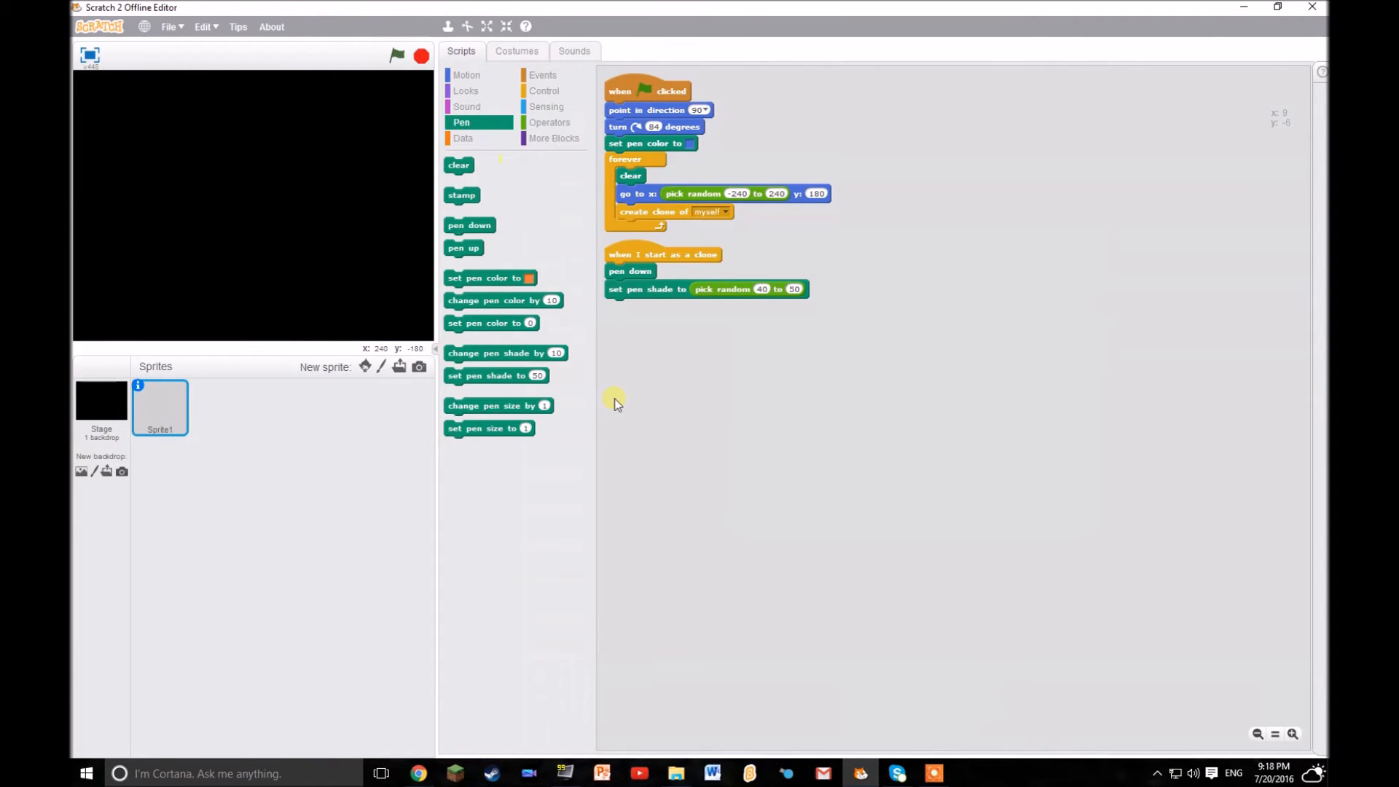
mouse_move(625, 384)
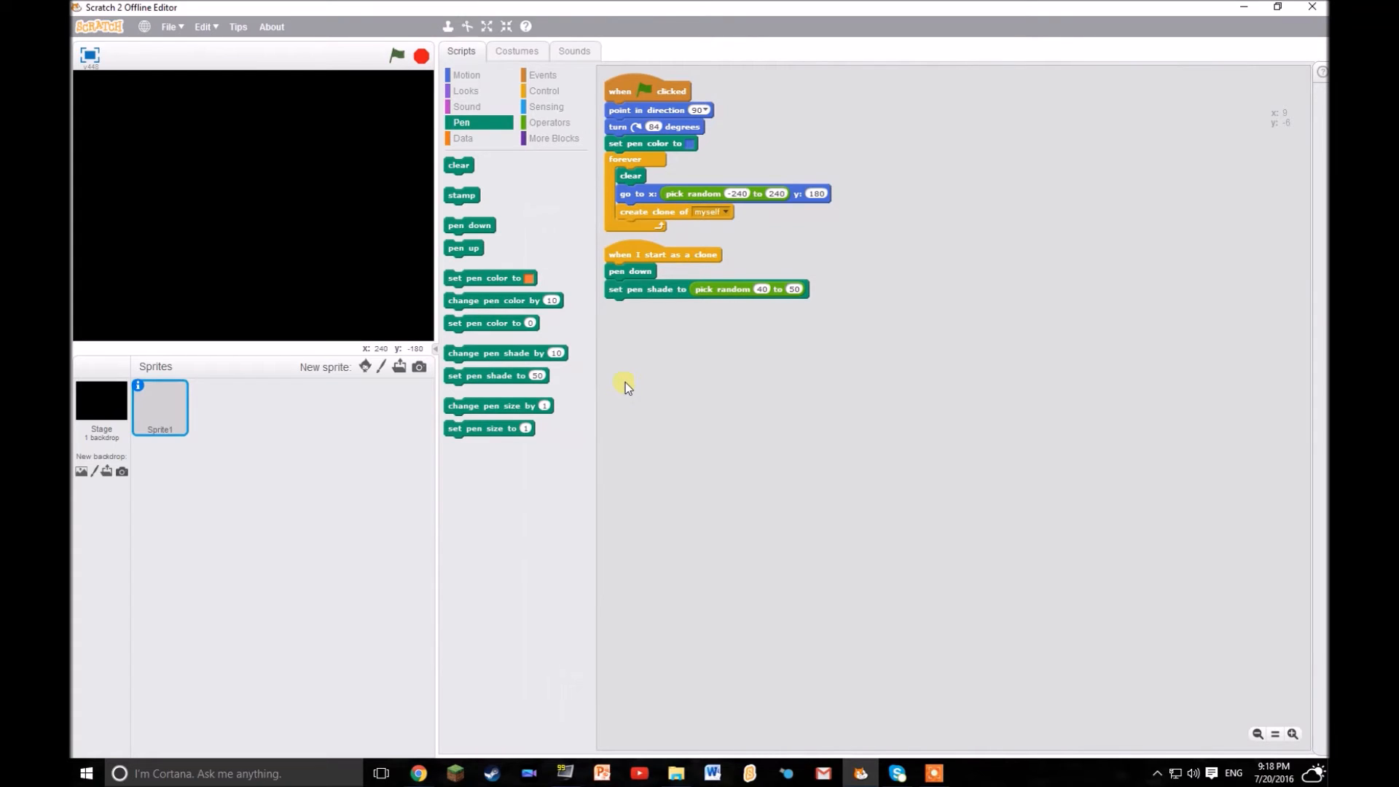
mouse_move(472, 290)
type("3")
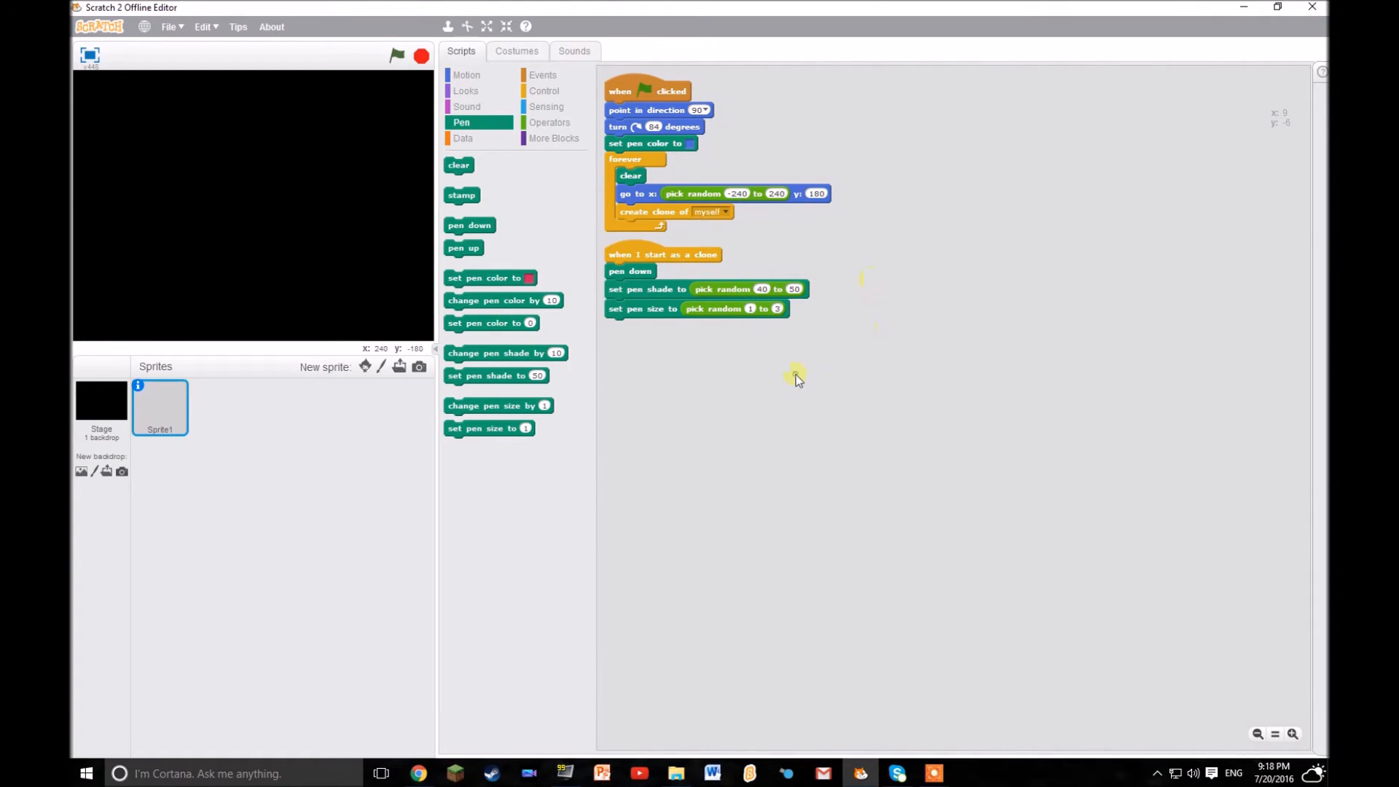
Have each clone repeat moving random 10–16 steps until touching the edge, then delete itself.
left_click(544, 91)
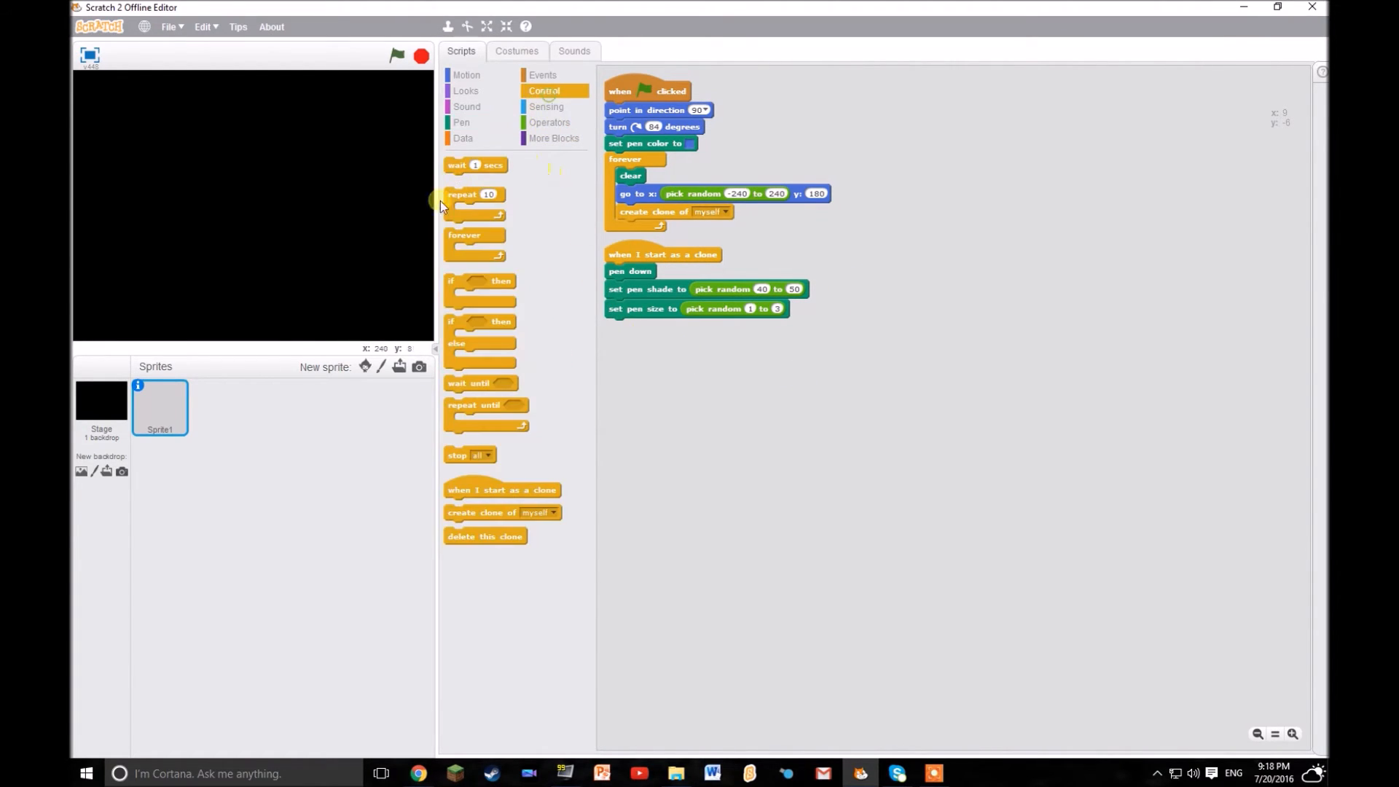
left_click_drag(486, 404, 647, 325)
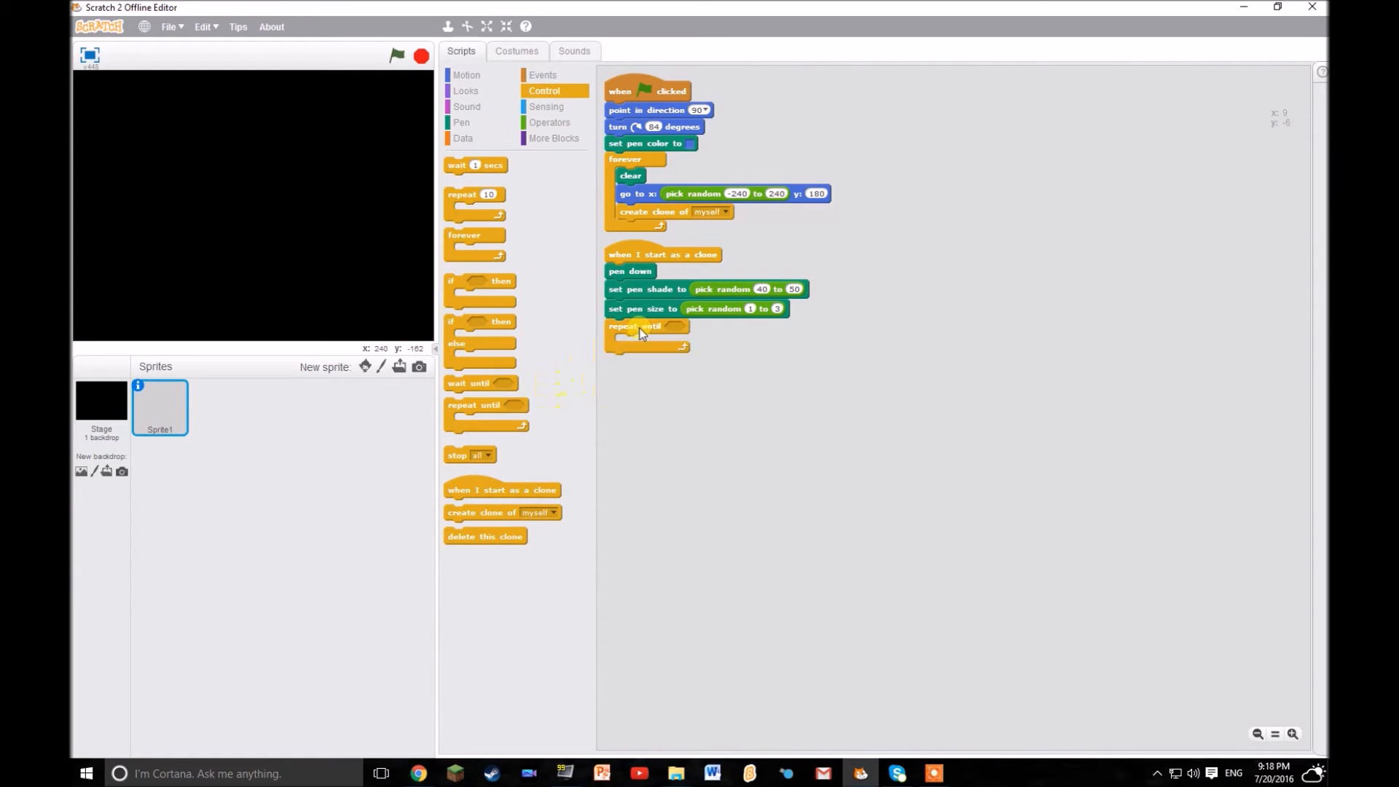
left_click(546, 107)
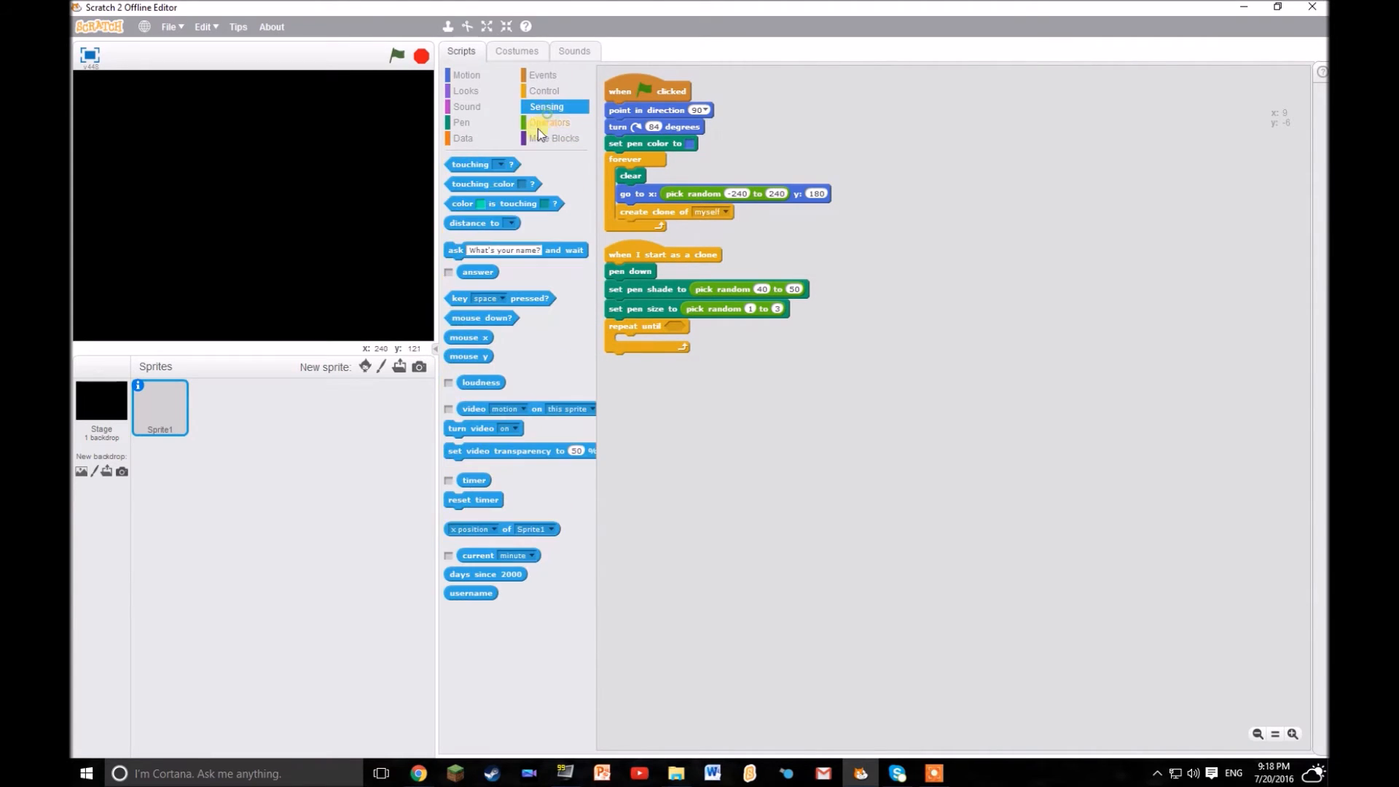
left_click_drag(482, 165, 691, 328)
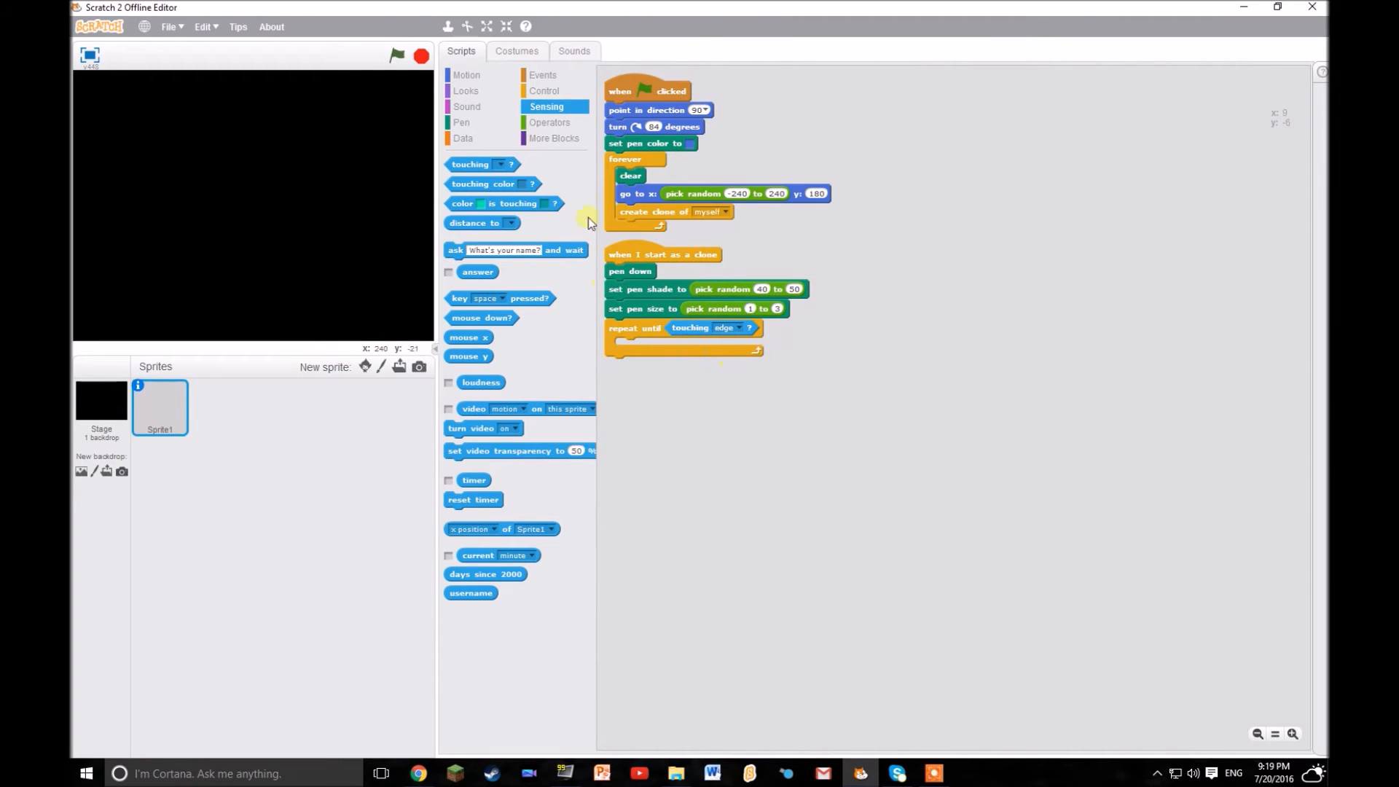
left_click(466, 75)
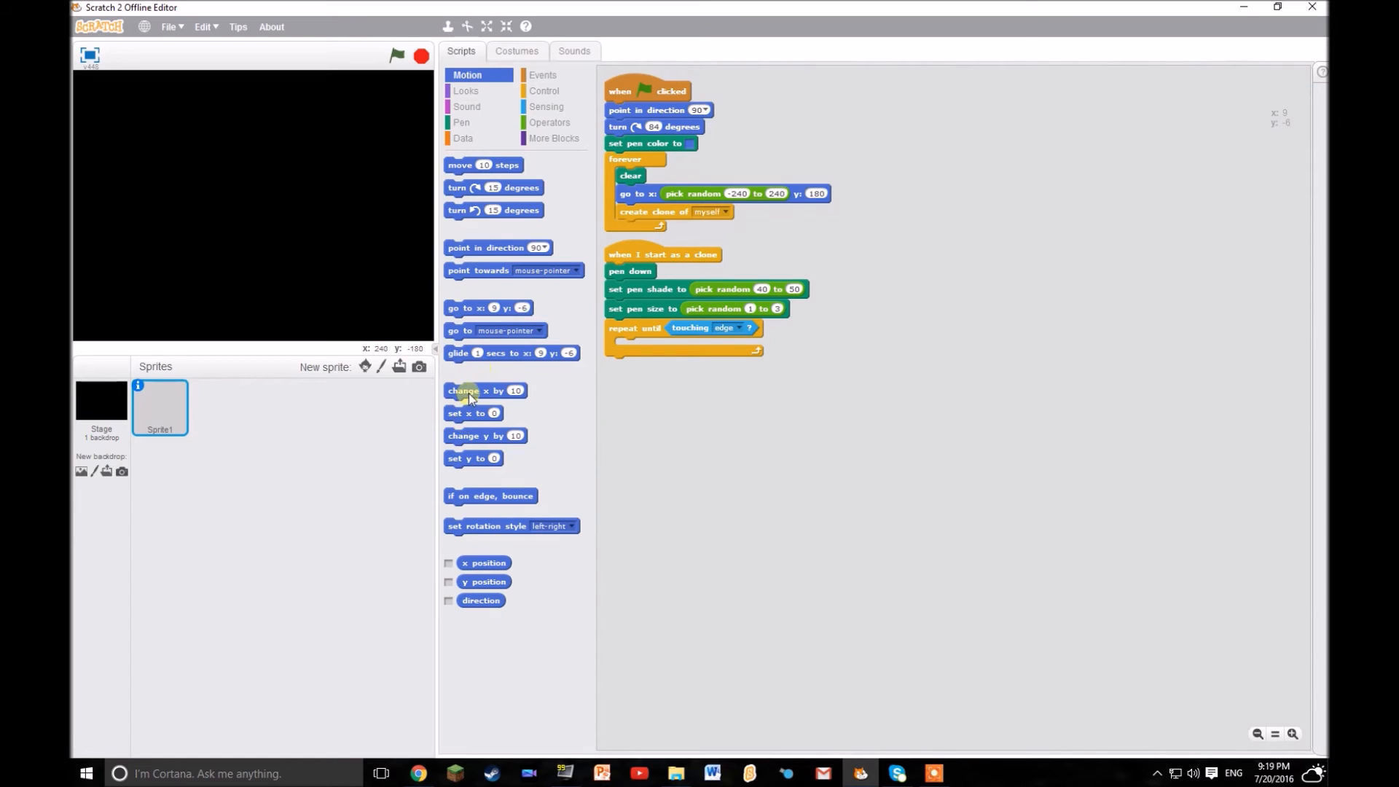
left_click_drag(482, 165, 651, 341)
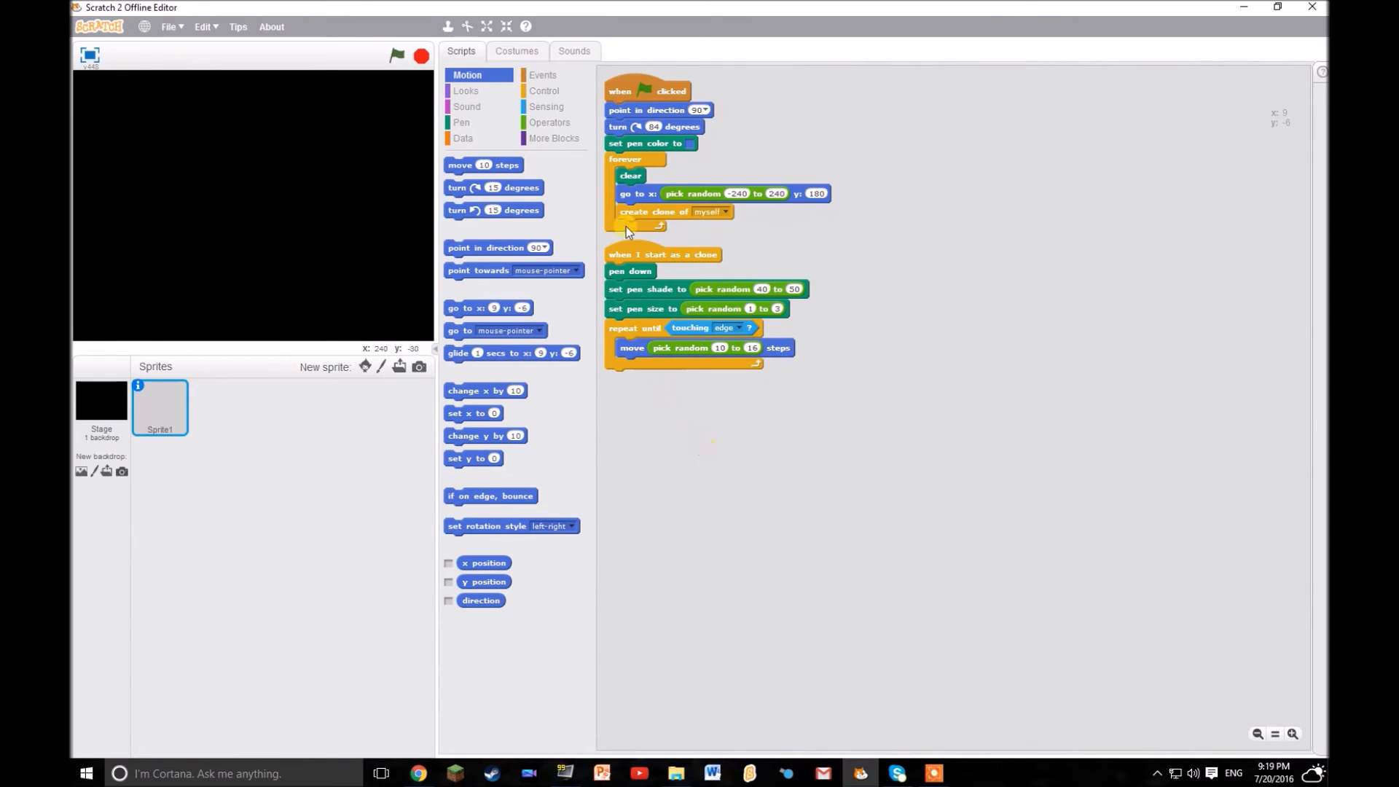
left_click(544, 90)
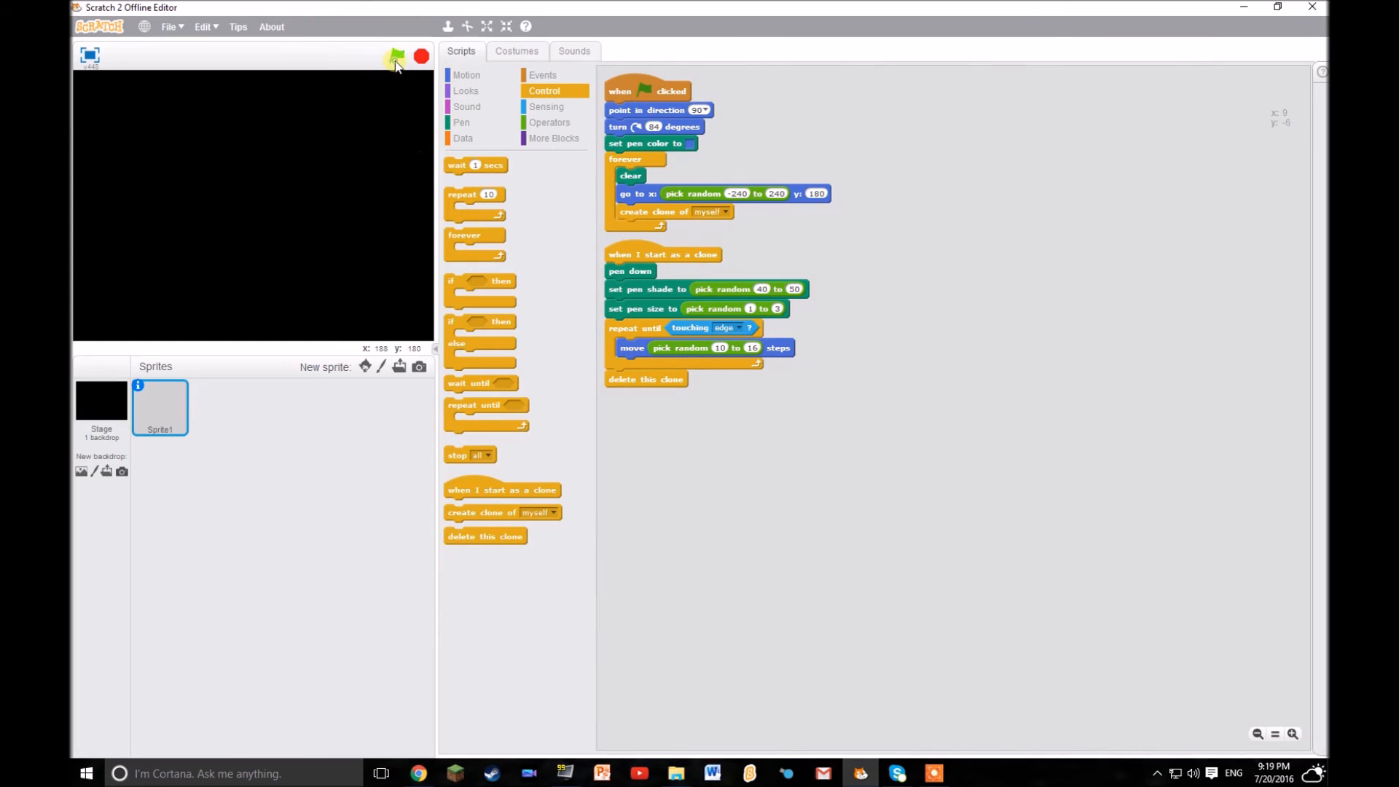
Run the project to draw blue rain streaks on the black stage, then stop it.
left_click(395, 56)
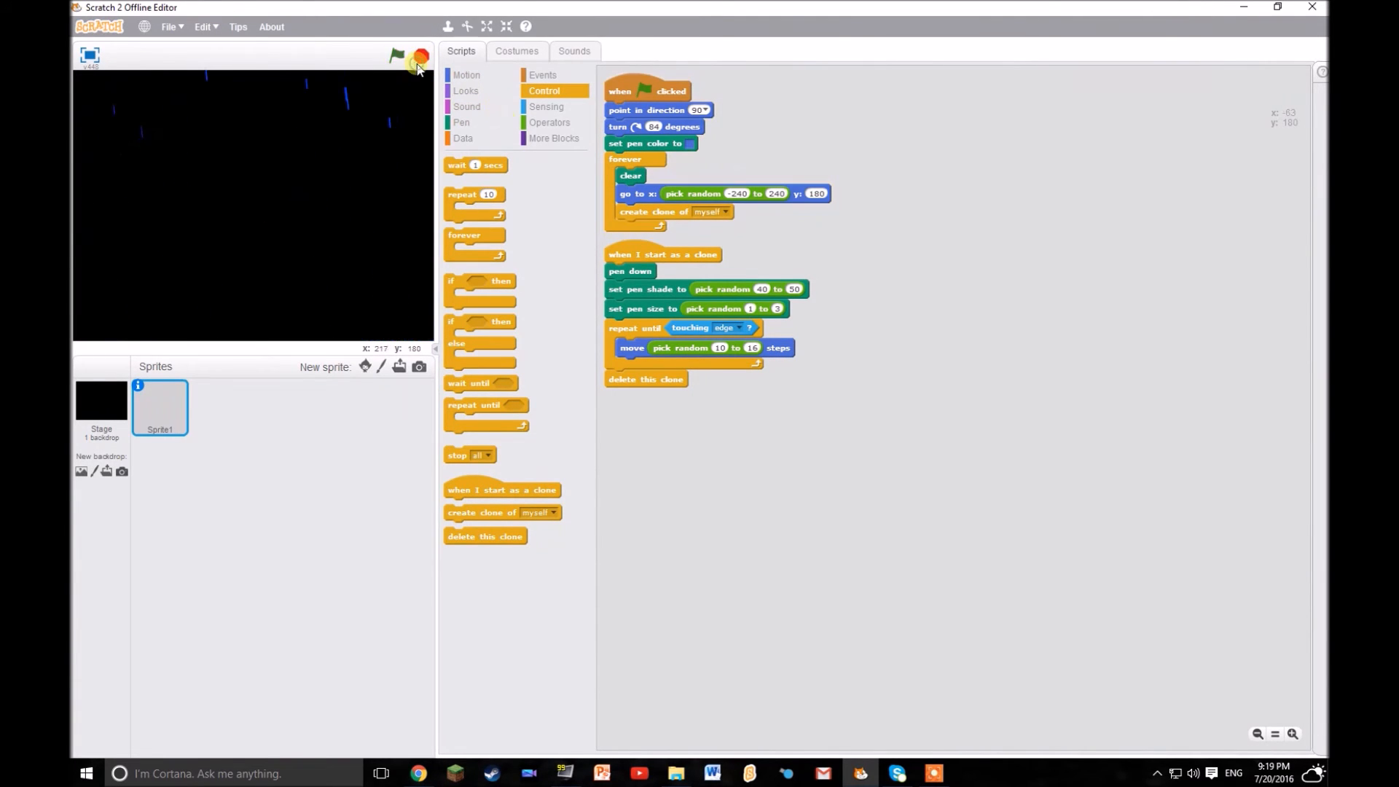
left_click(398, 56)
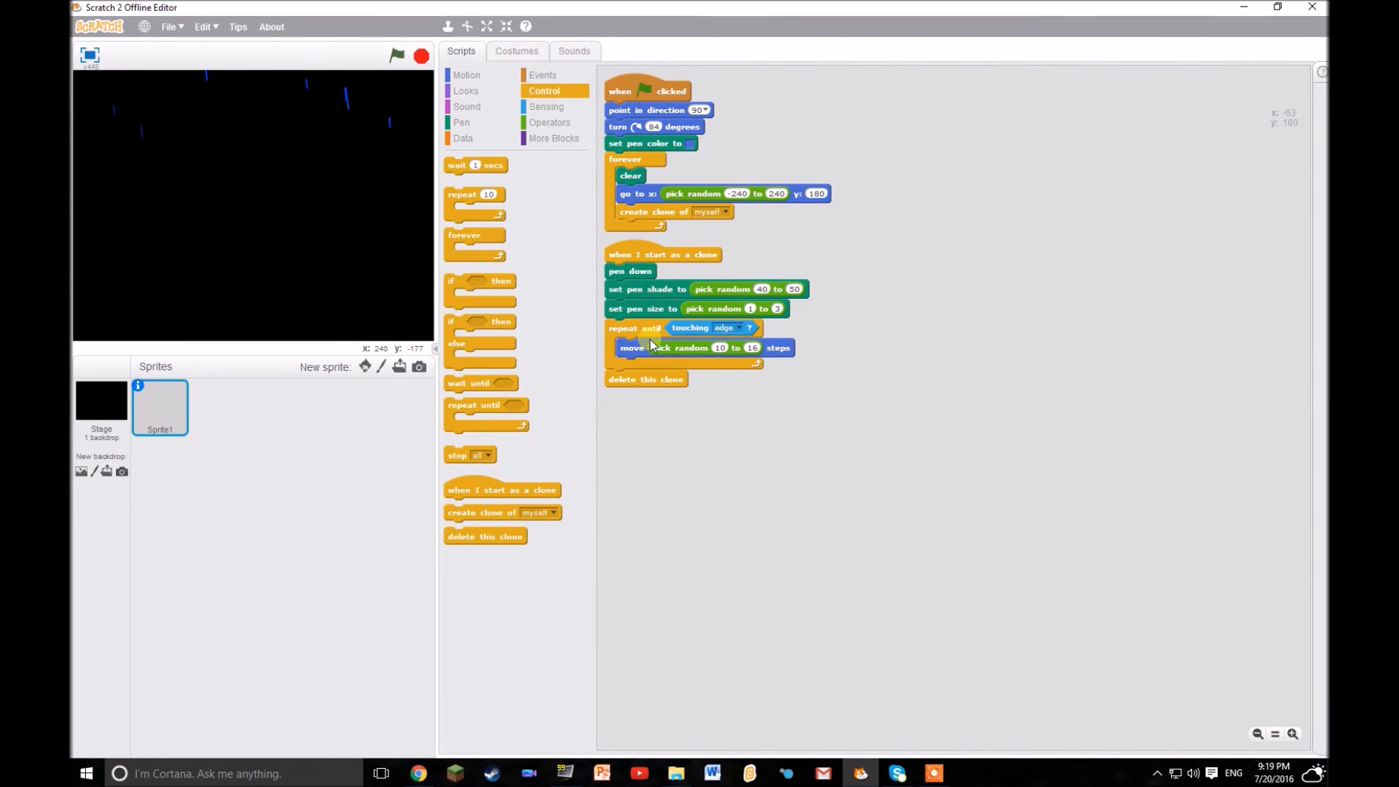
mouse_move(740, 236)
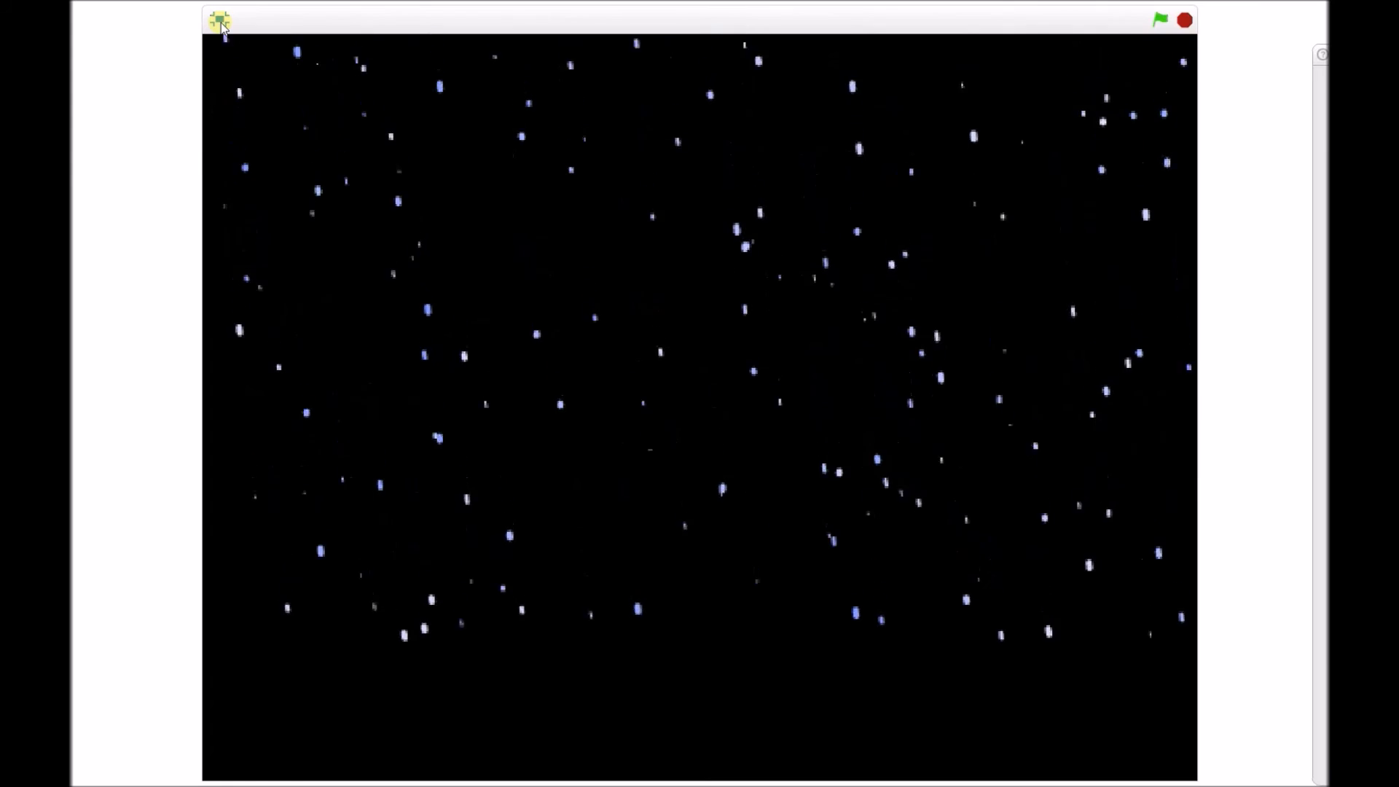
View the snow variation full screen, then leave full-screen mode.
left_click(218, 19)
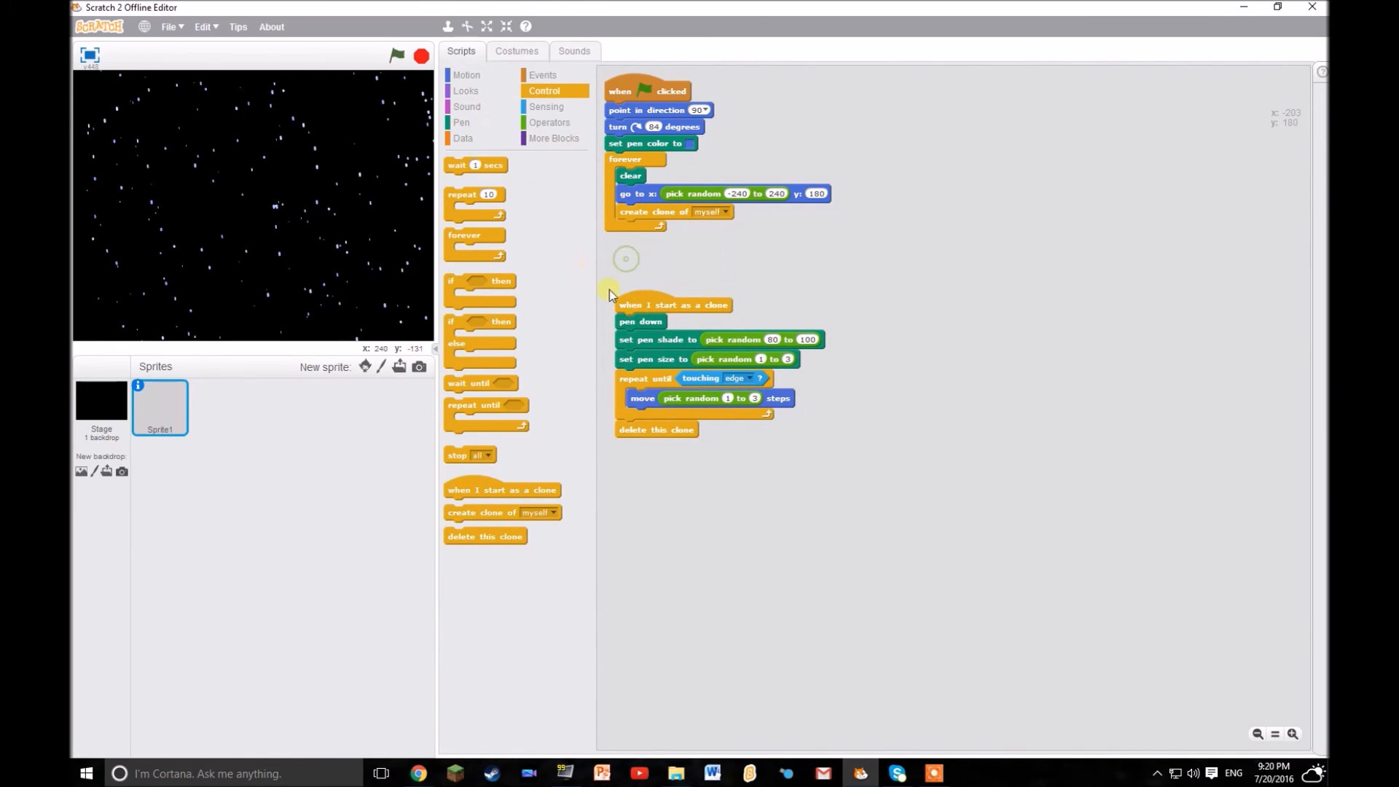
Add change pen color by 10 inside the forever loop and run to see coloured streaks.
left_click(460, 122)
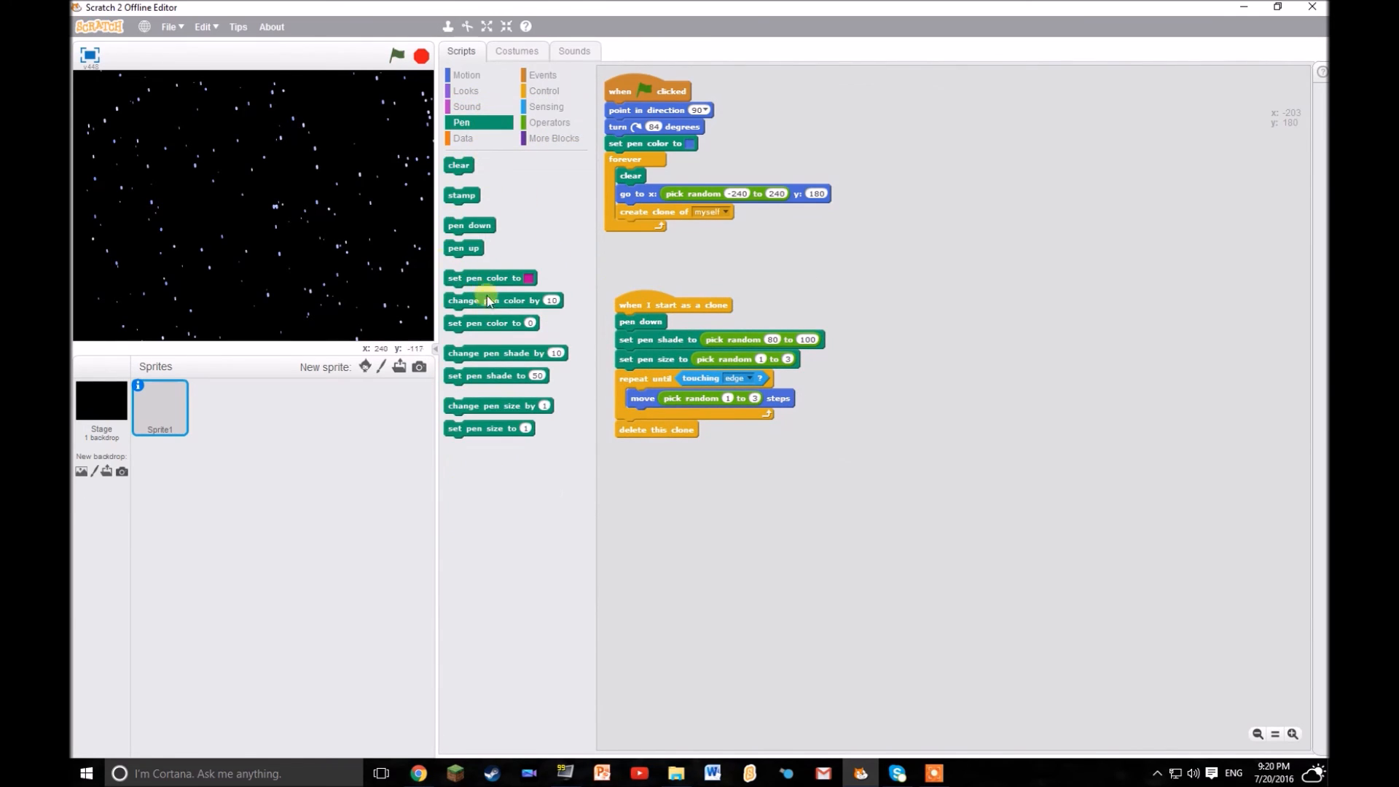
left_click_drag(506, 352, 635, 248)
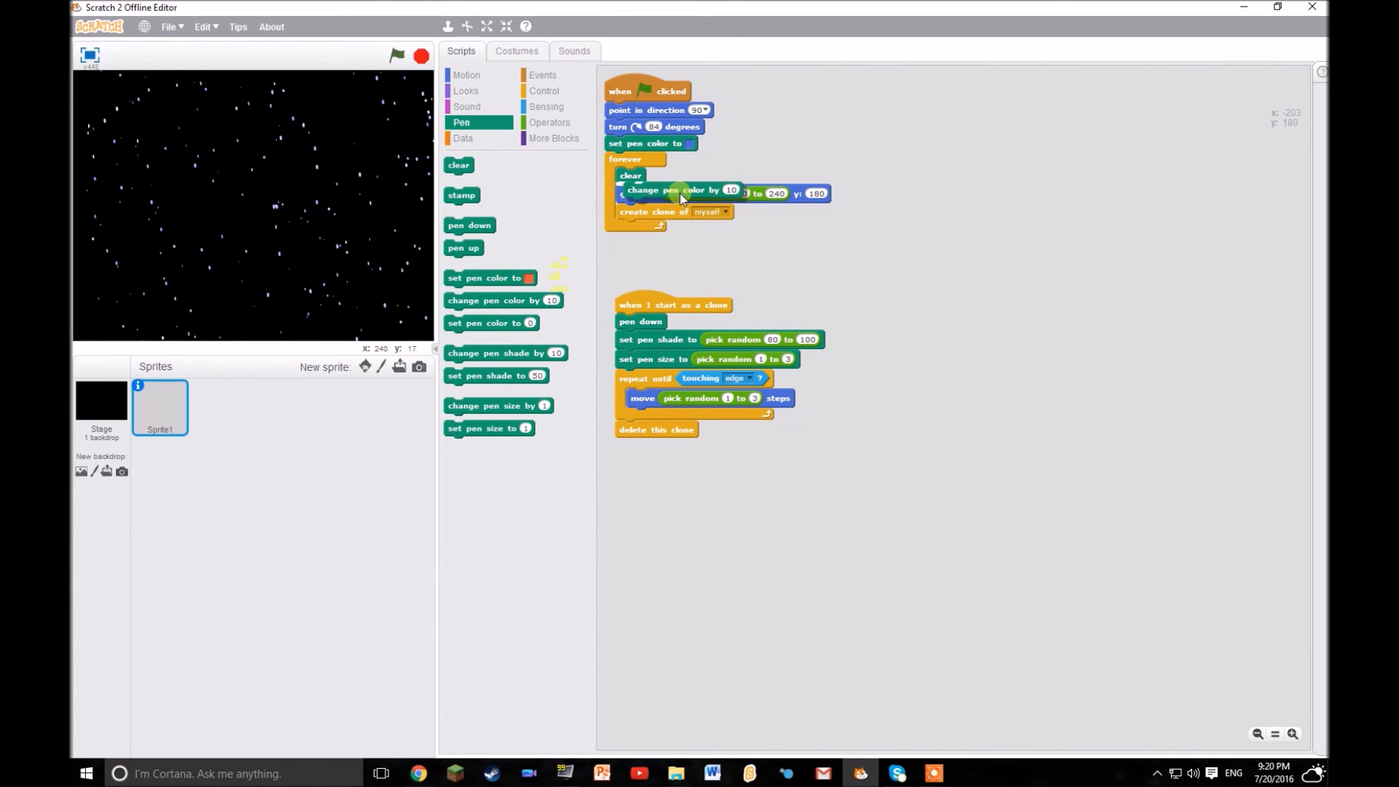
left_click(398, 56)
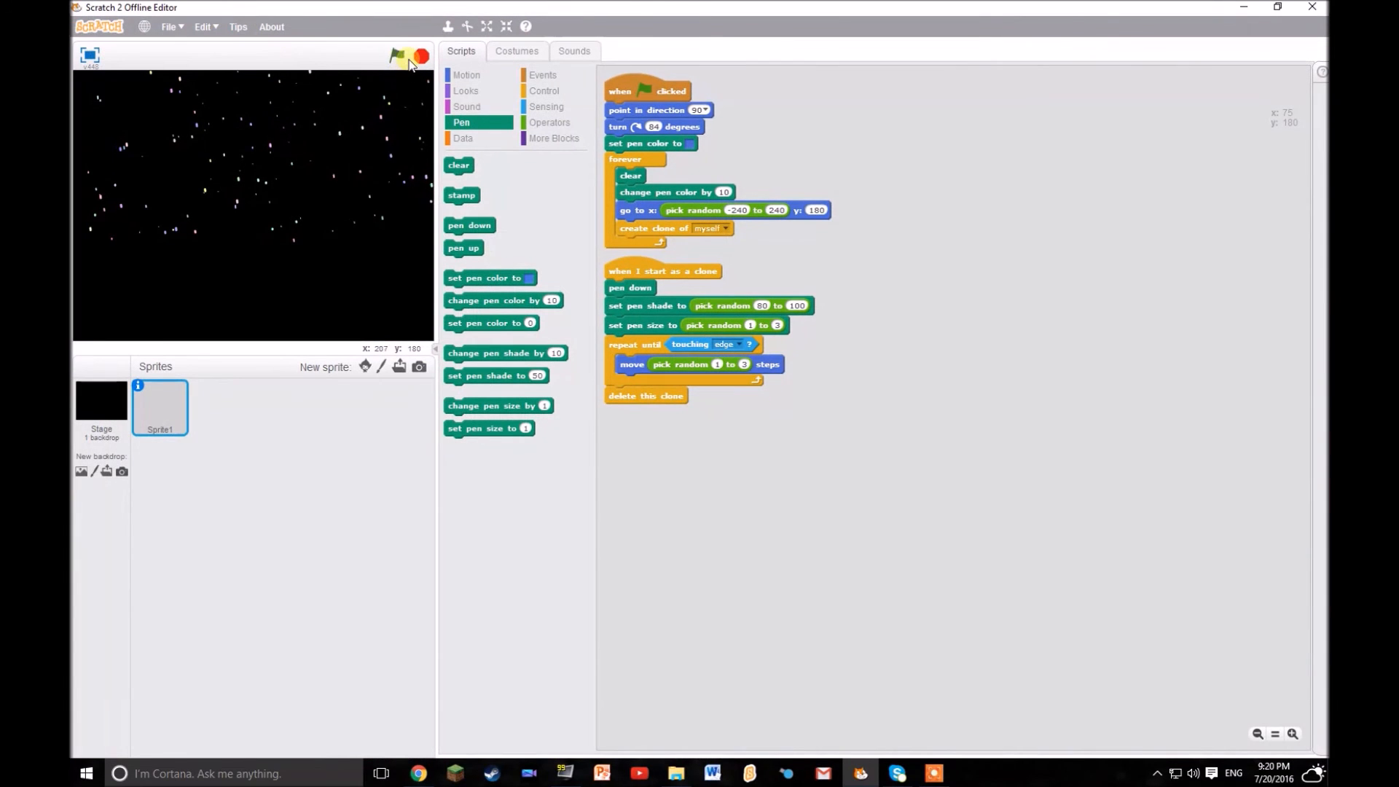
left_click(420, 56)
type("17")
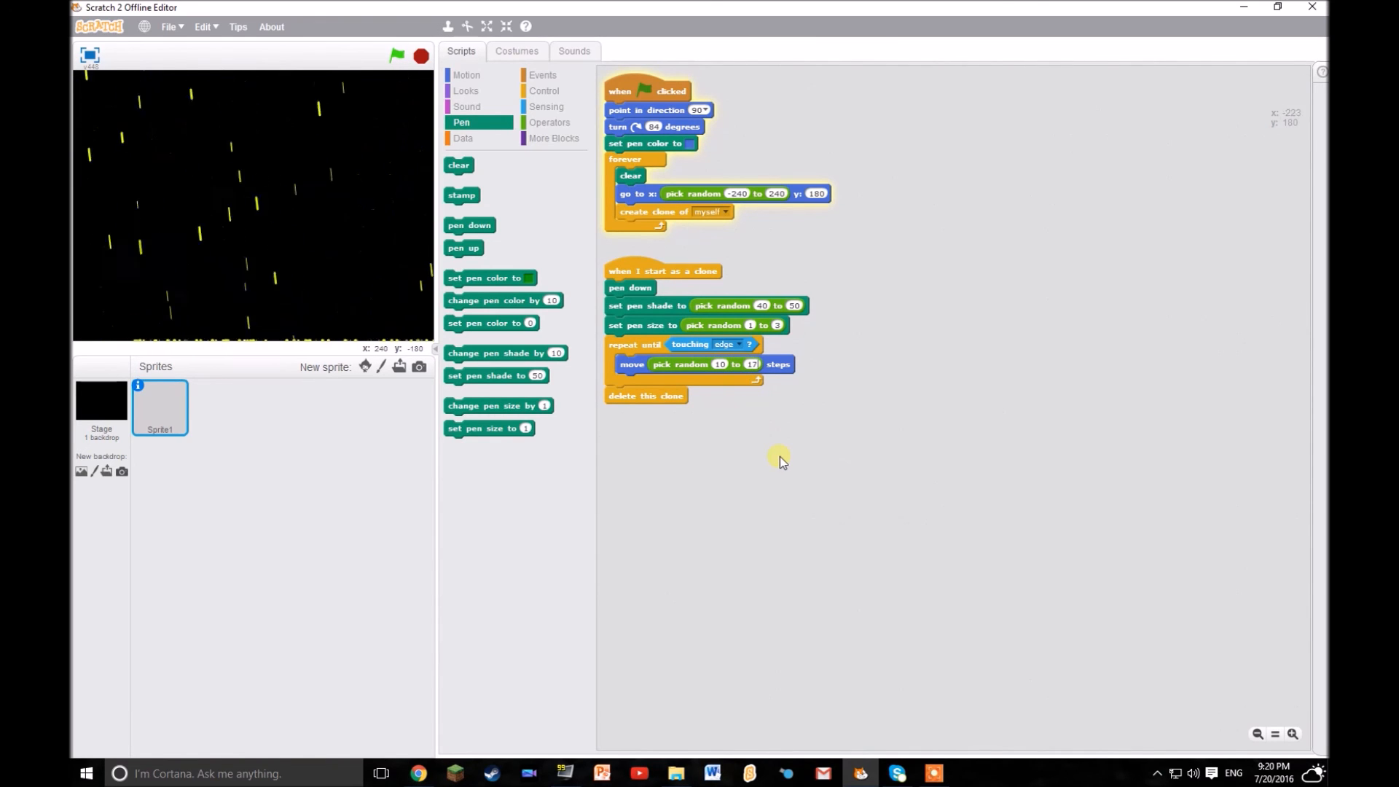
Restart the project with the rain values to draw blue falling streaks again.
left_click(396, 56)
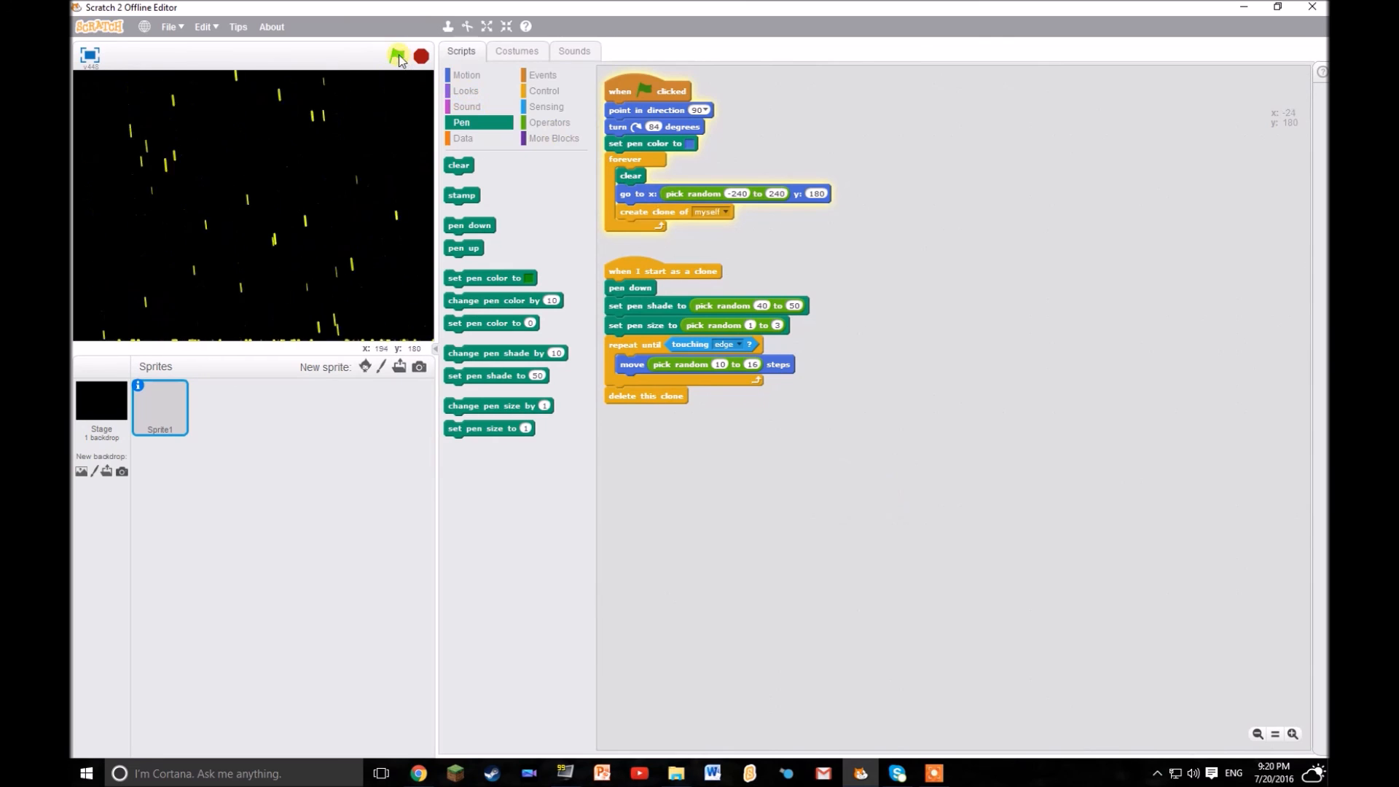
left_click(396, 56)
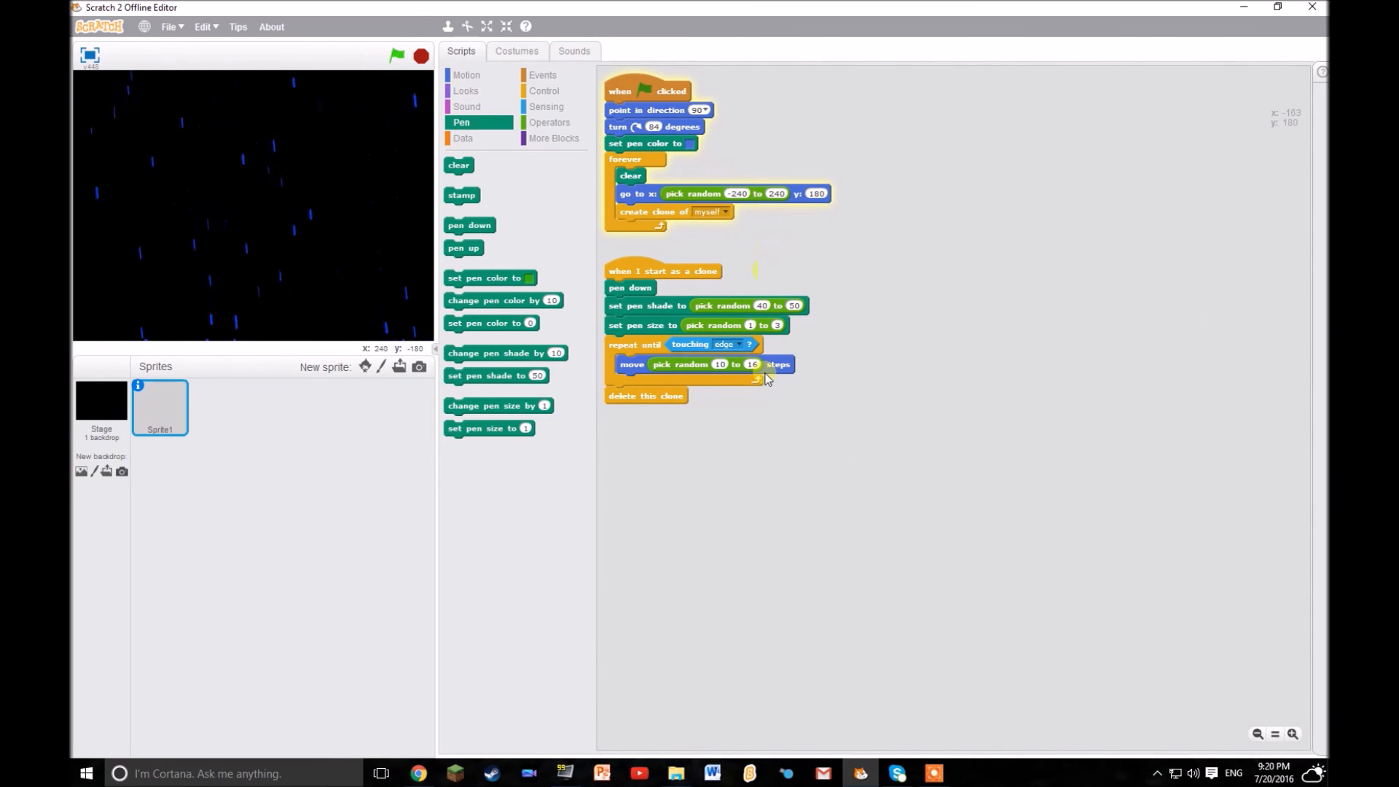